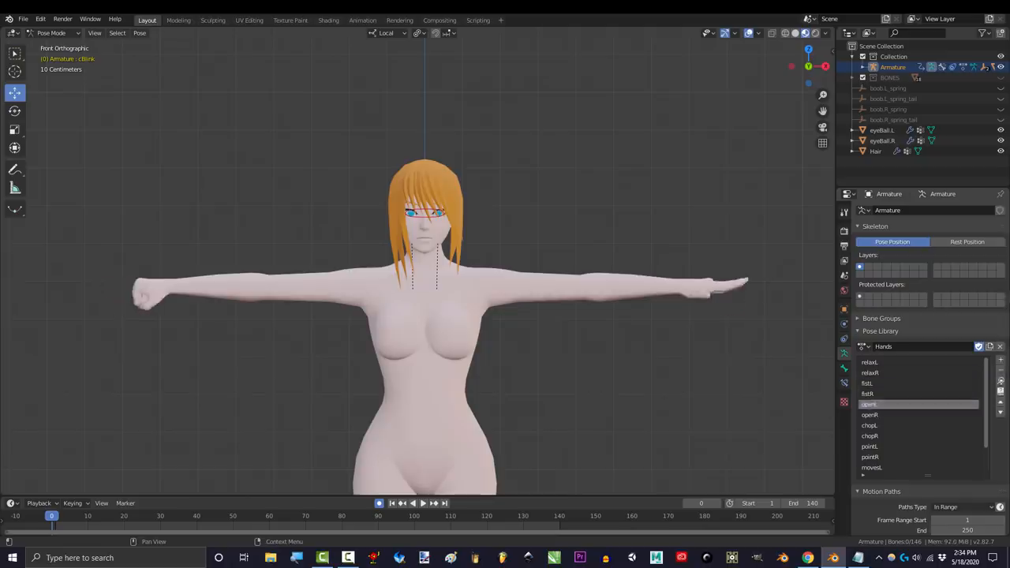
Play the rigged character's animation on the timeline and inspect the rig in pose mode
click(413, 501)
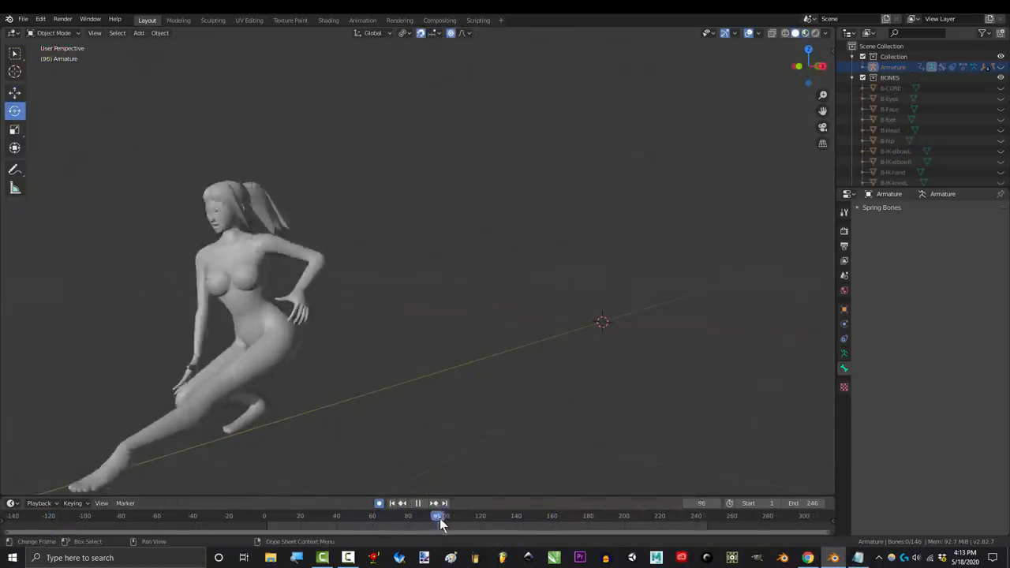
click(562, 514)
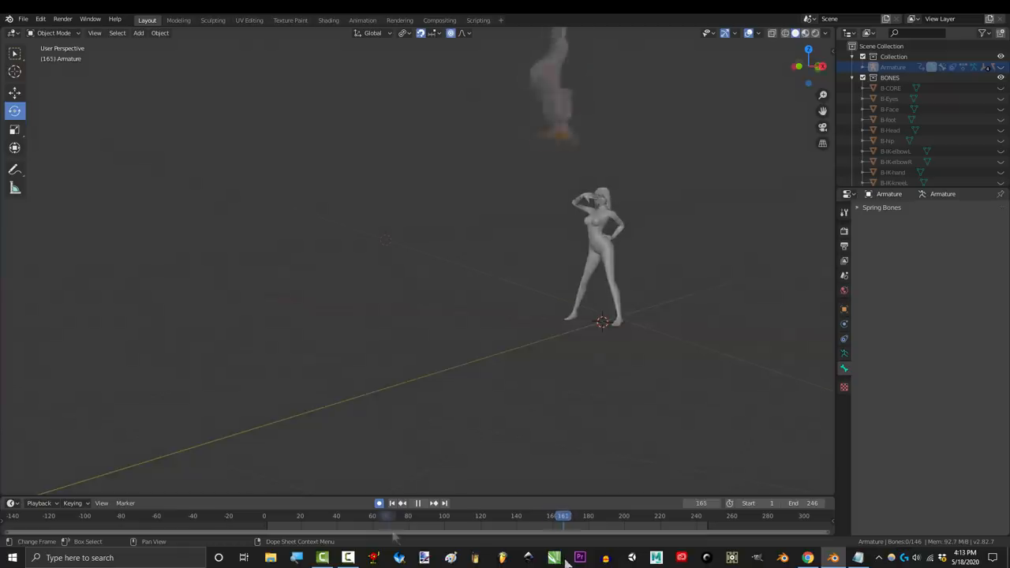
click(470, 514)
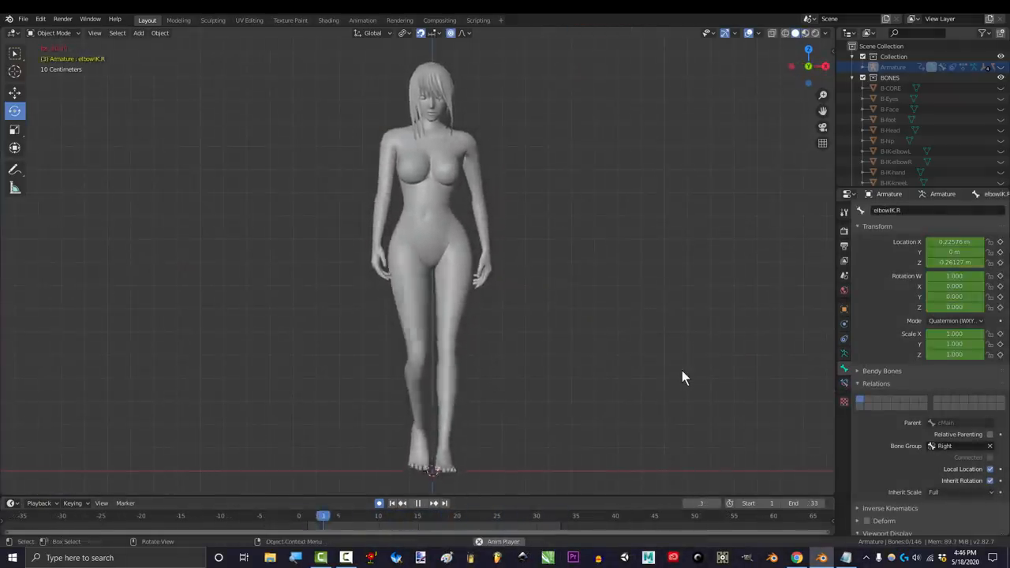
click(416, 501)
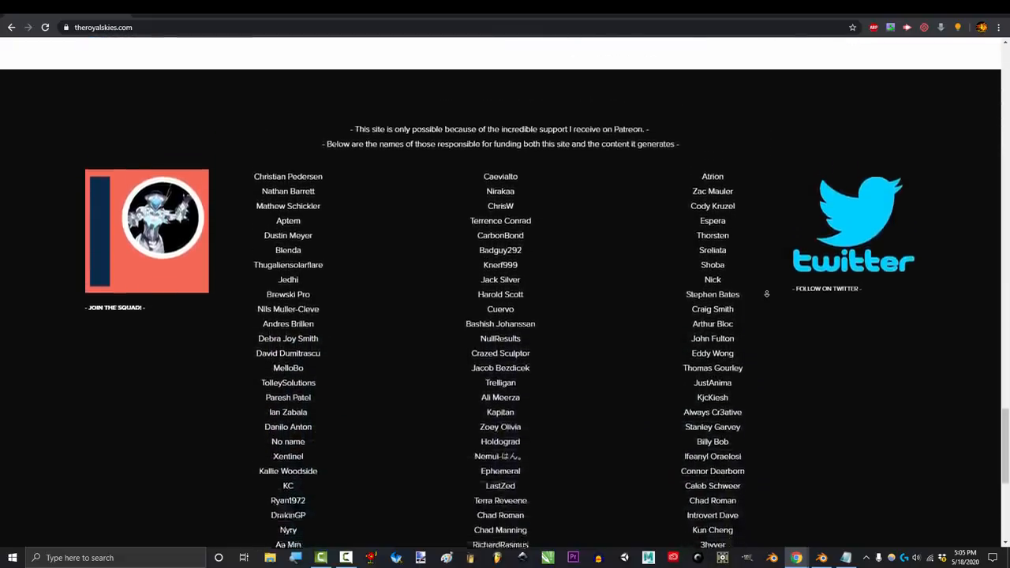
Look over the theroyalskies.com supporter credits page in the browser
scroll(down, 3)
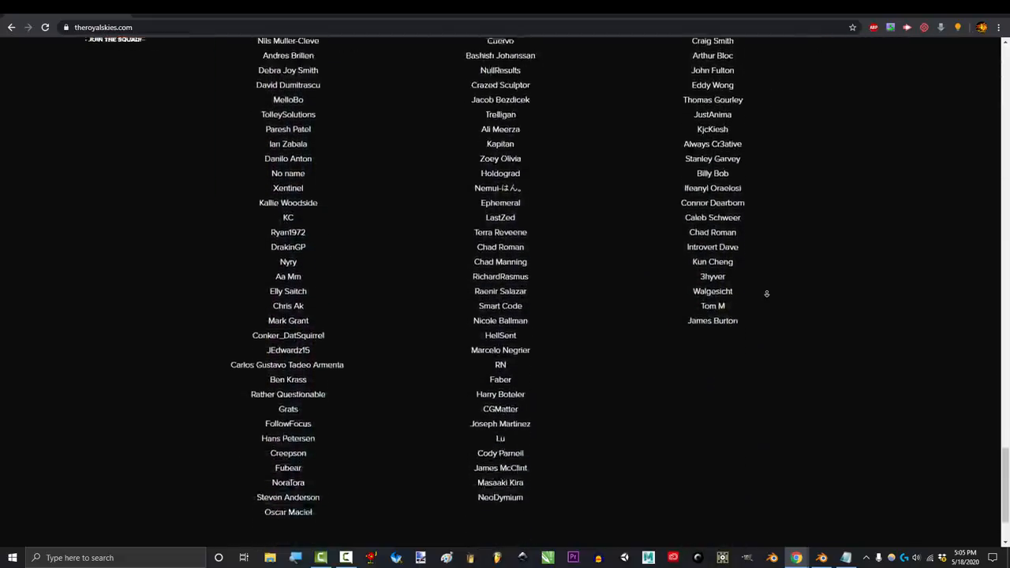
scroll(up, 3)
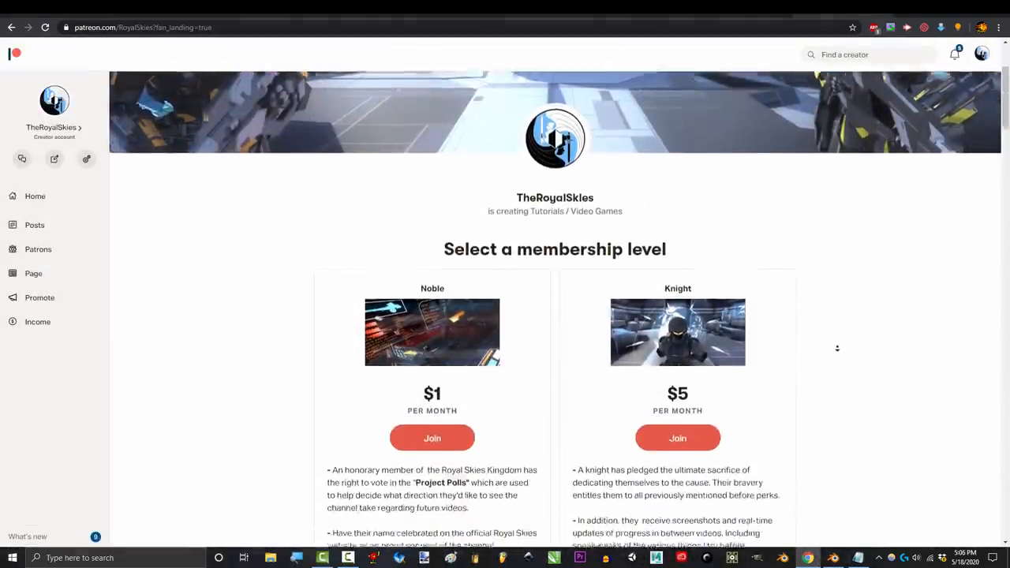
scroll(down, 3)
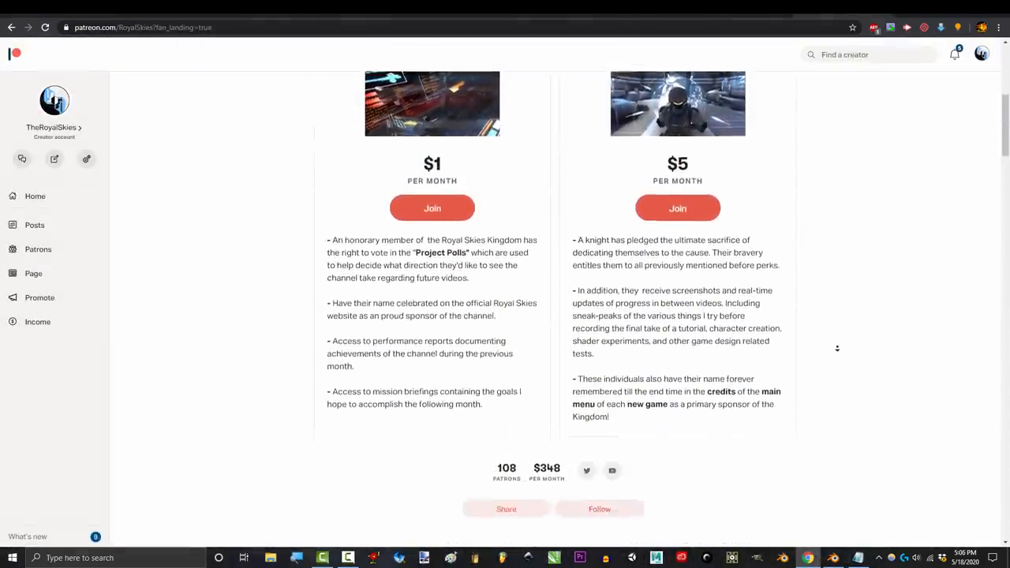
scroll(down, 3)
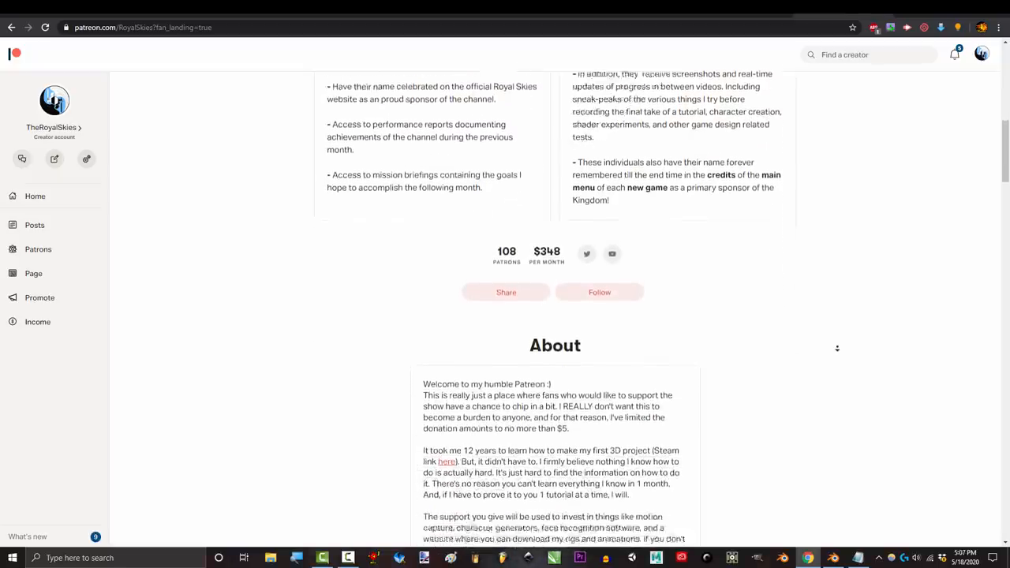
scroll(down, 3)
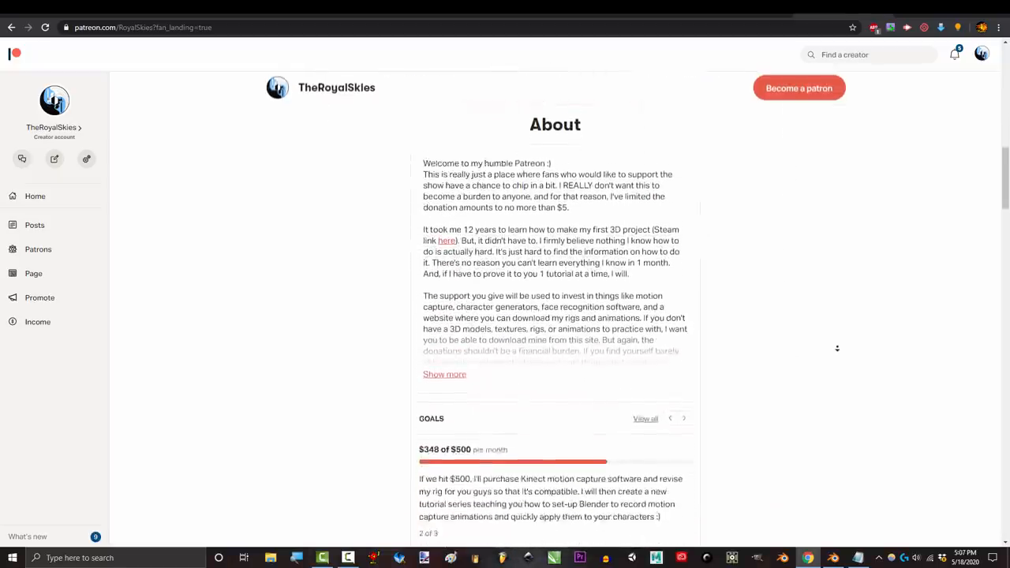
scroll(down, 3)
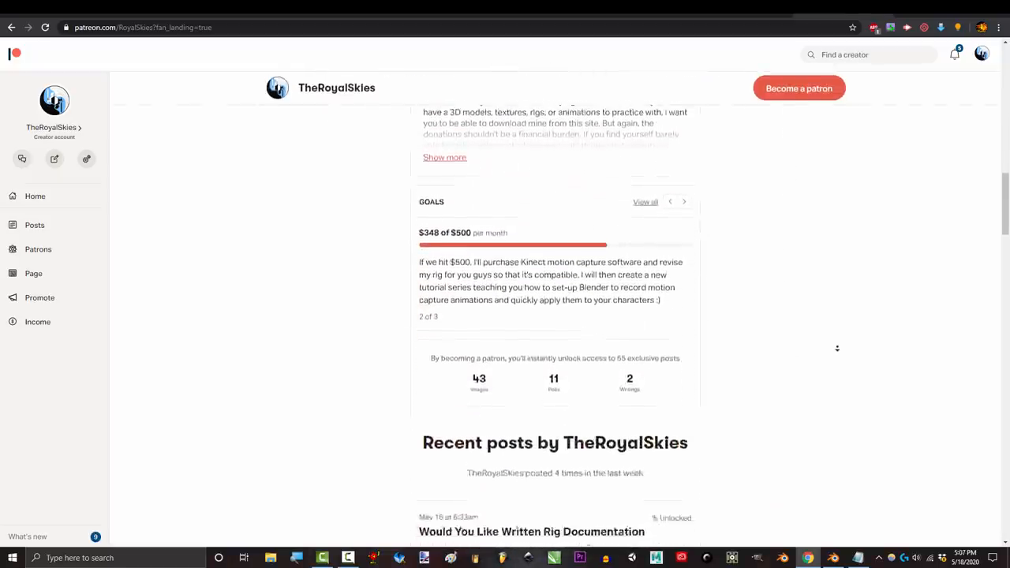
drag(420, 262, 682, 262)
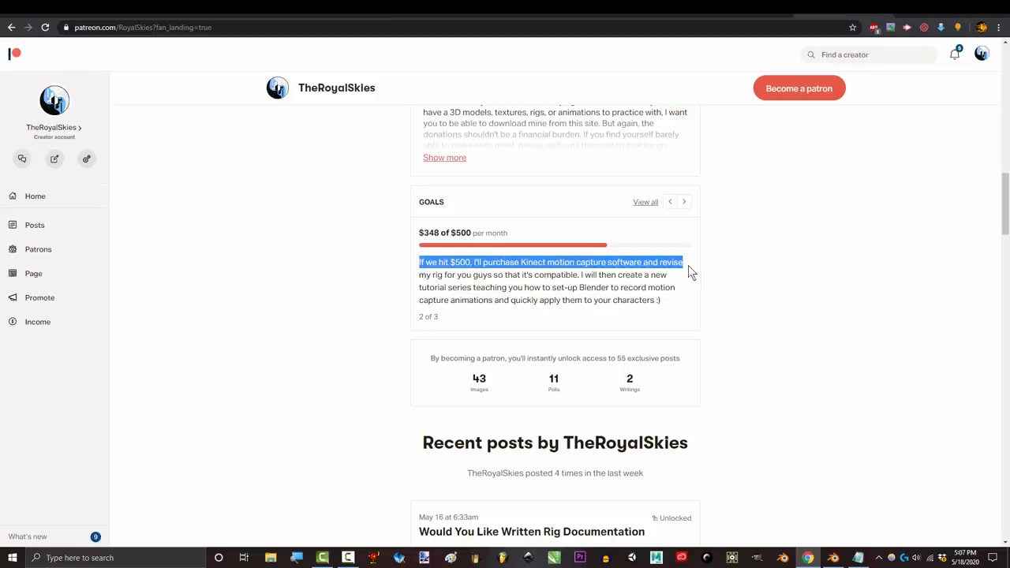
drag(691, 268, 660, 301)
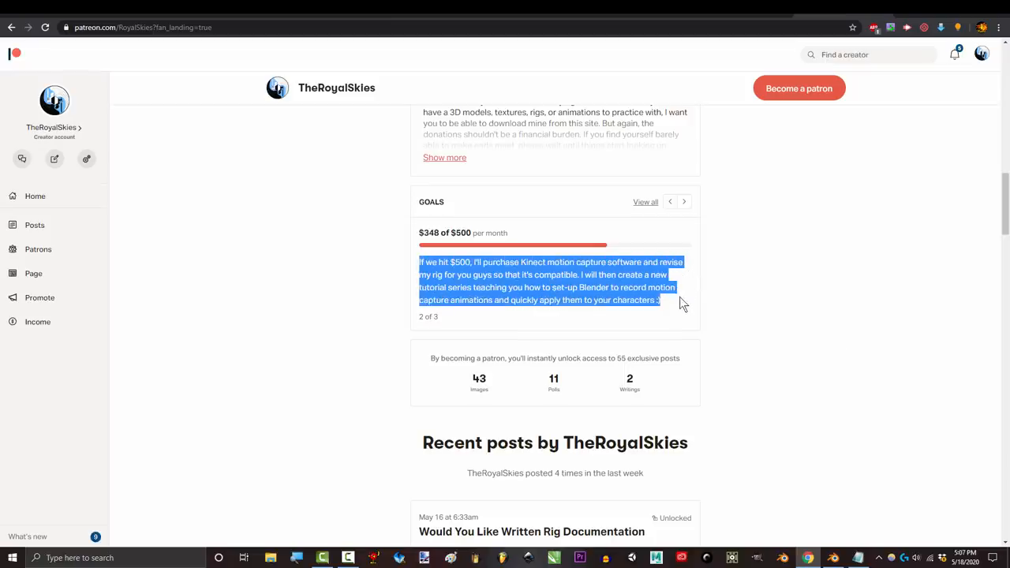
click(683, 202)
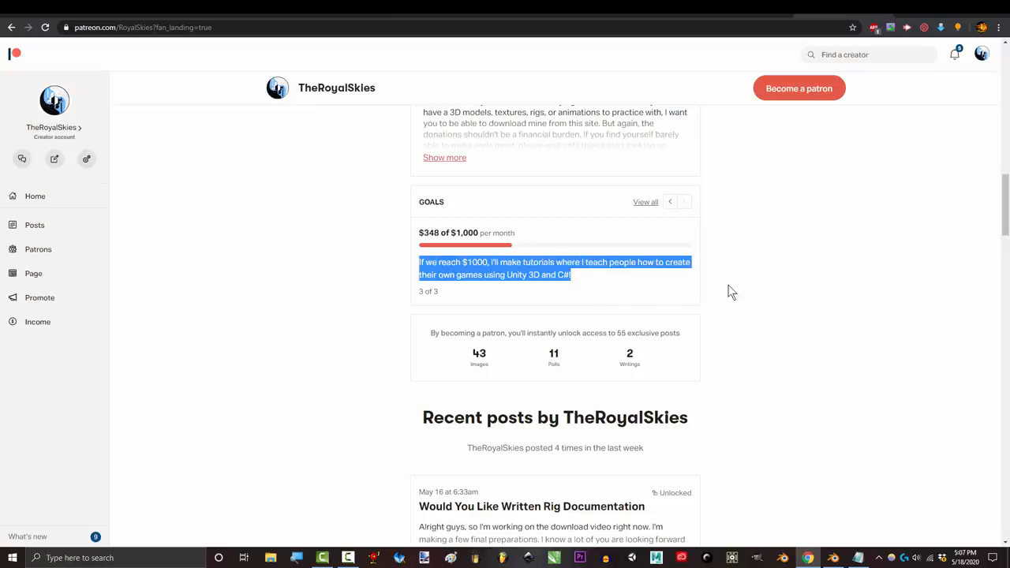
scroll(down, 3)
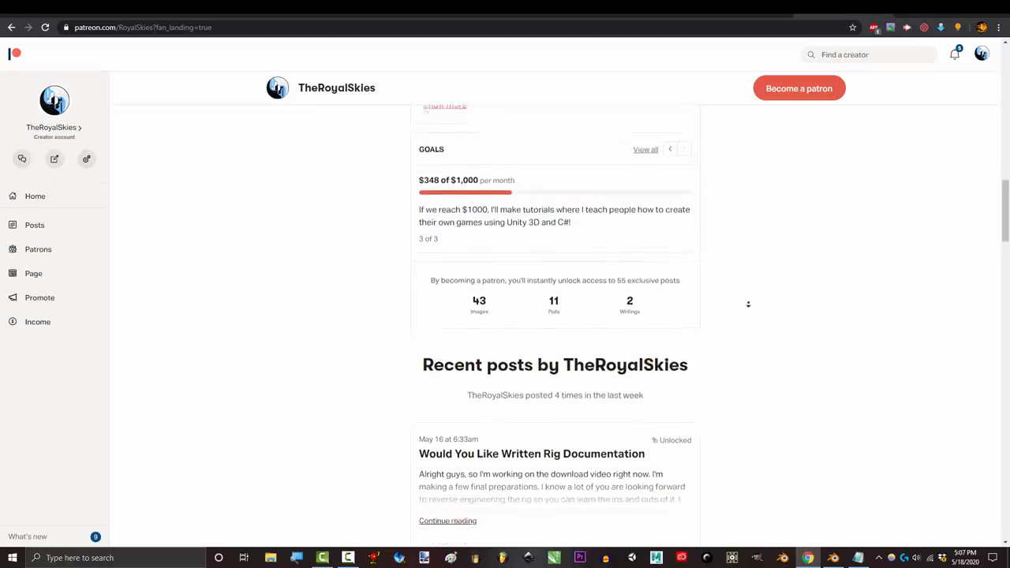
scroll(down, 3)
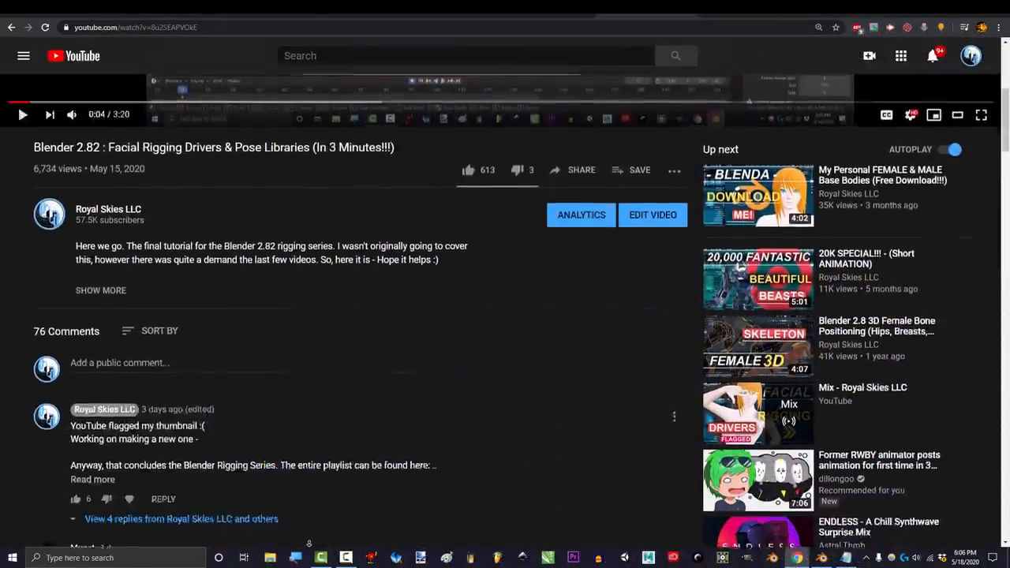
Scroll down through the facial rigging video's comment section and back up
scroll(down, 3)
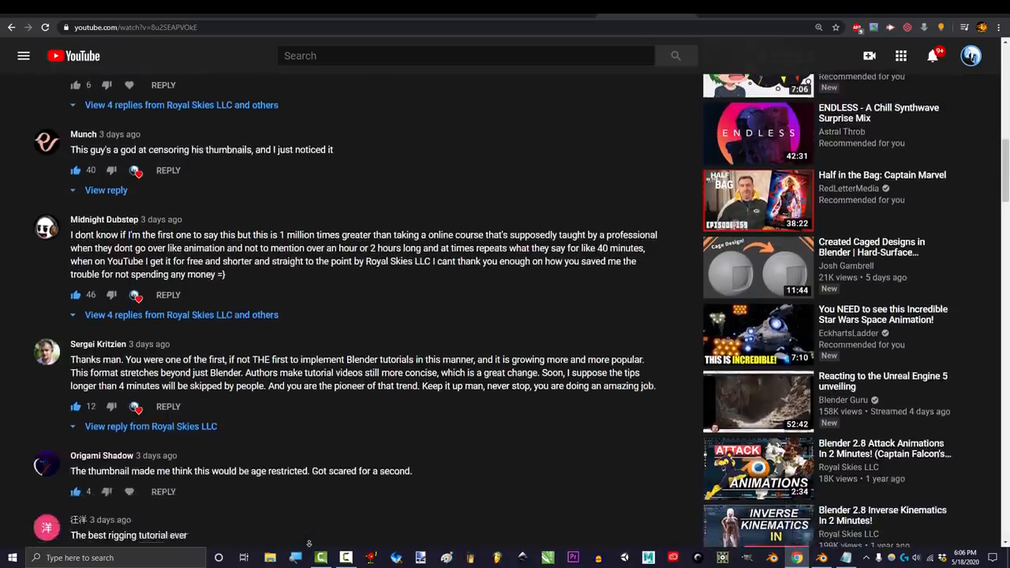
scroll(down, 3)
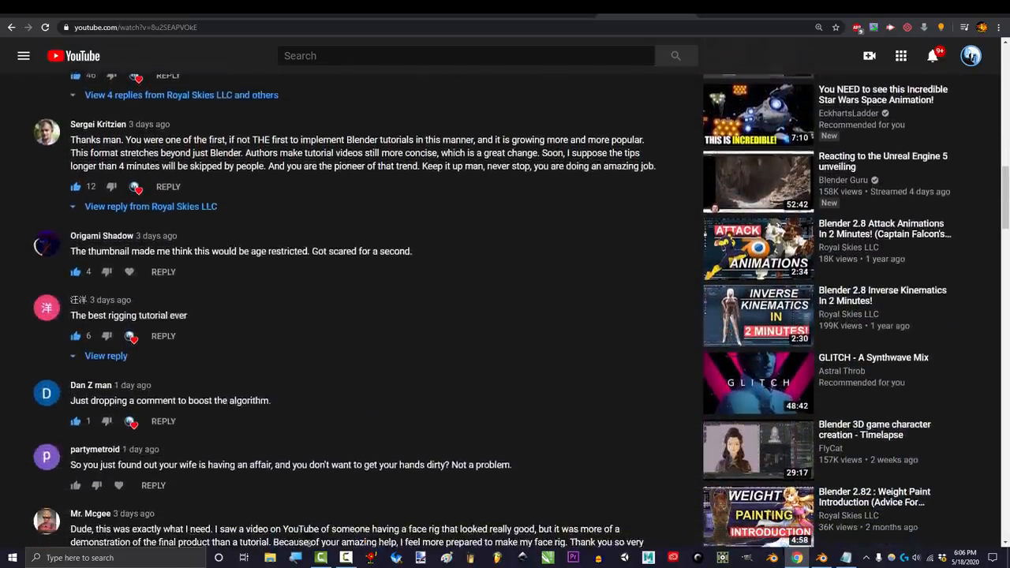
scroll(down, 3)
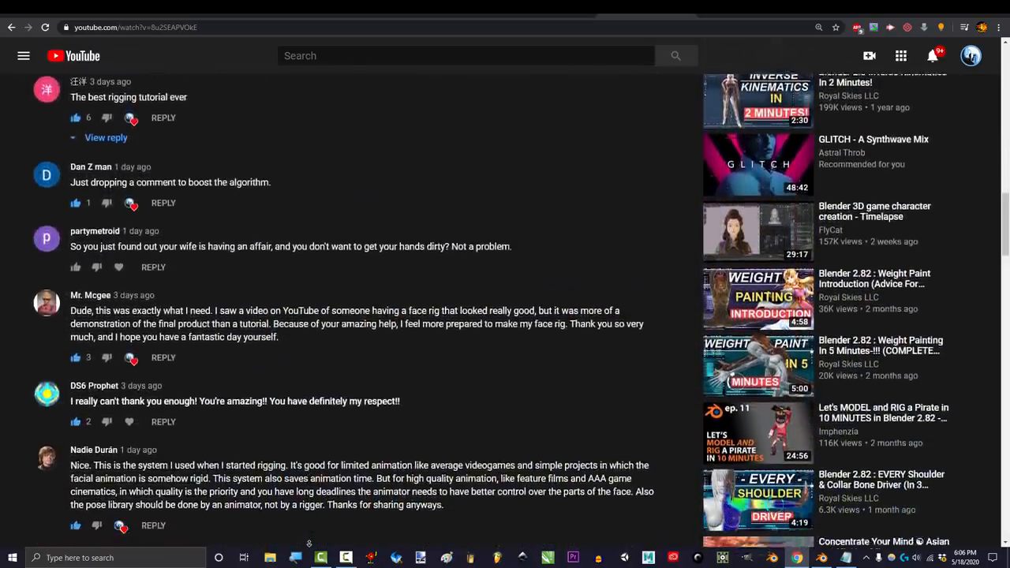
scroll(down, 3)
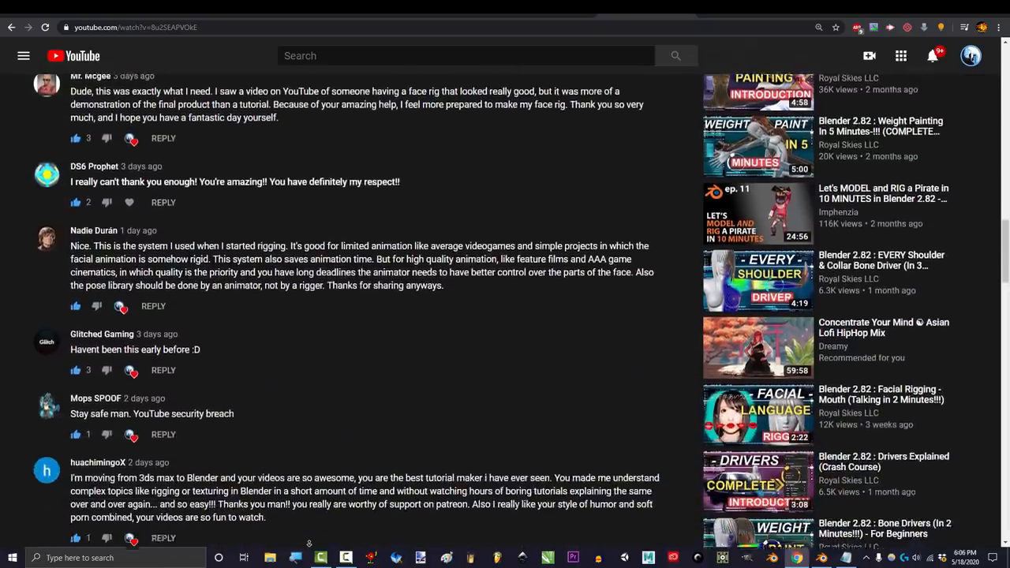
scroll(down, 3)
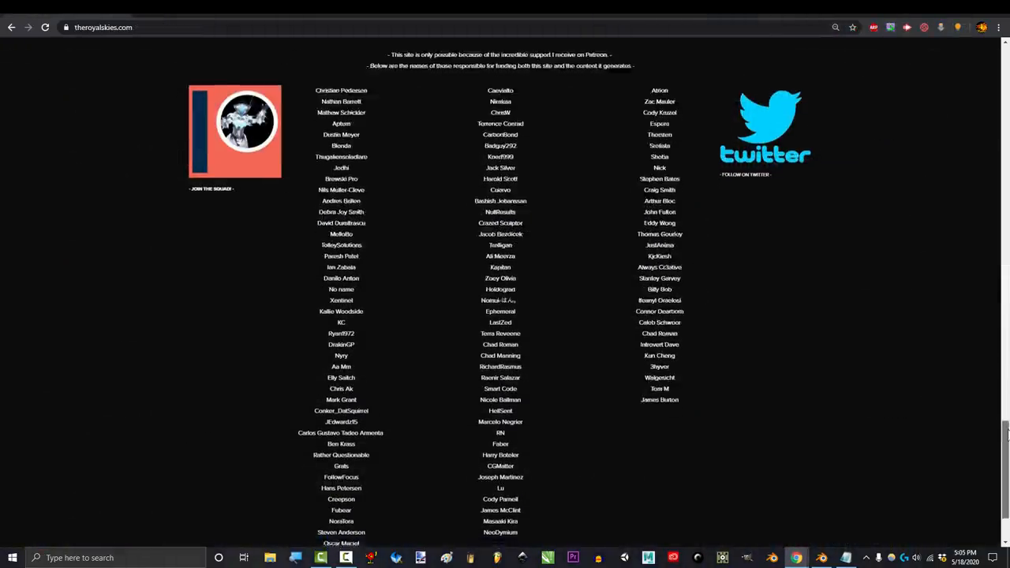
scroll(up, 3)
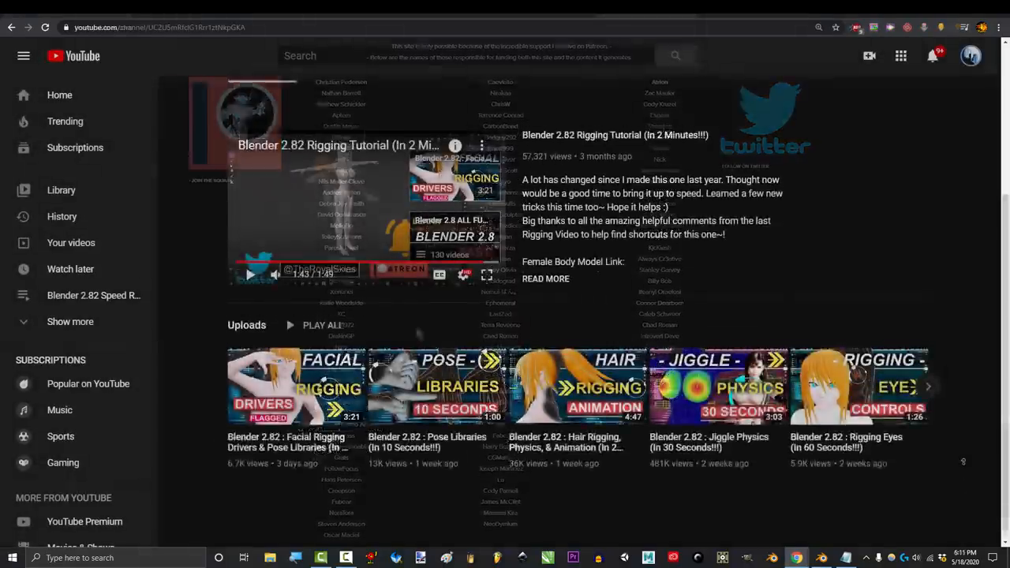
Highlight the channel's subscriber count and show the VIDEOS tab of Royal Skies LLC
scroll(up, 3)
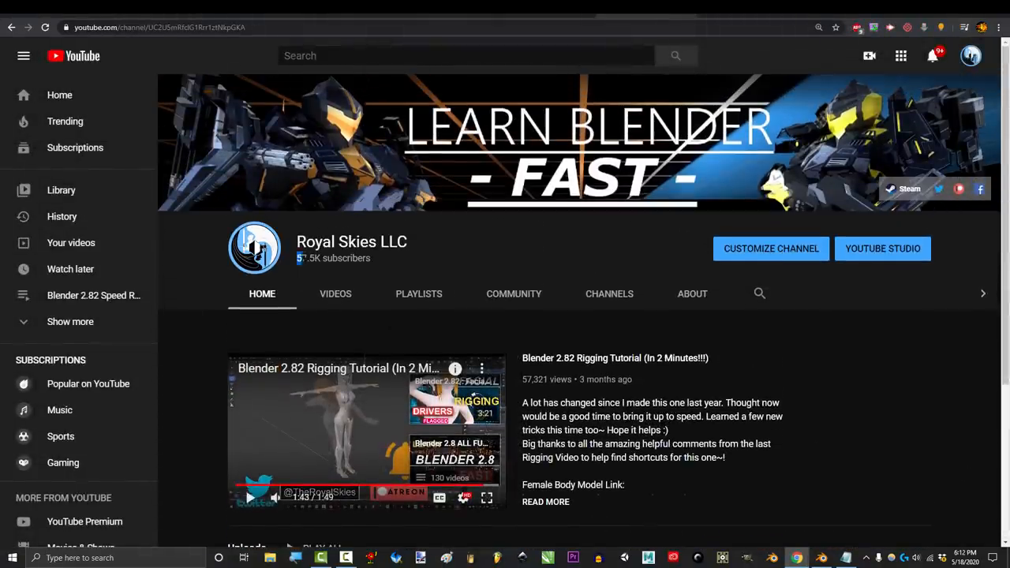
double_click(333, 259)
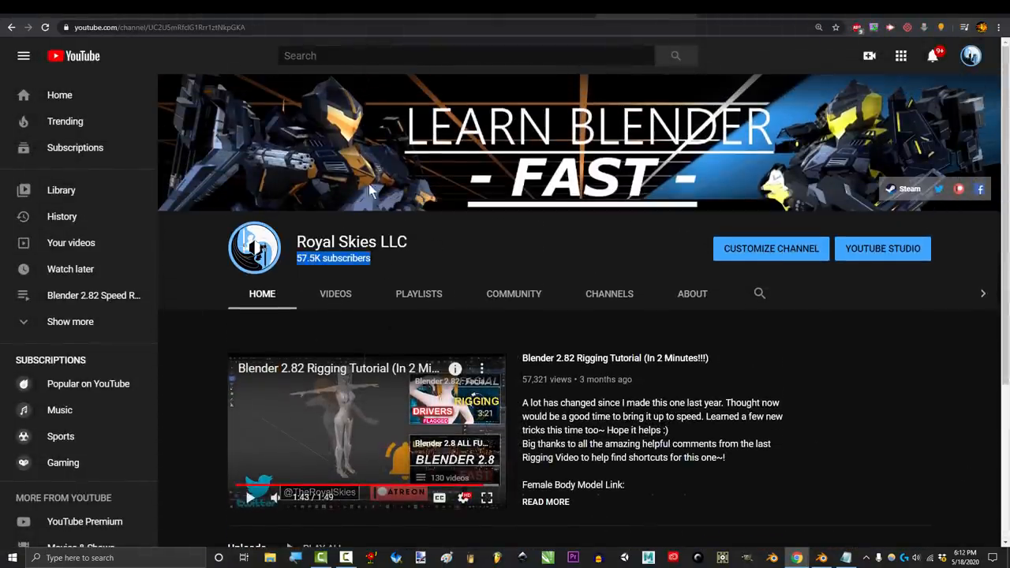
click(334, 293)
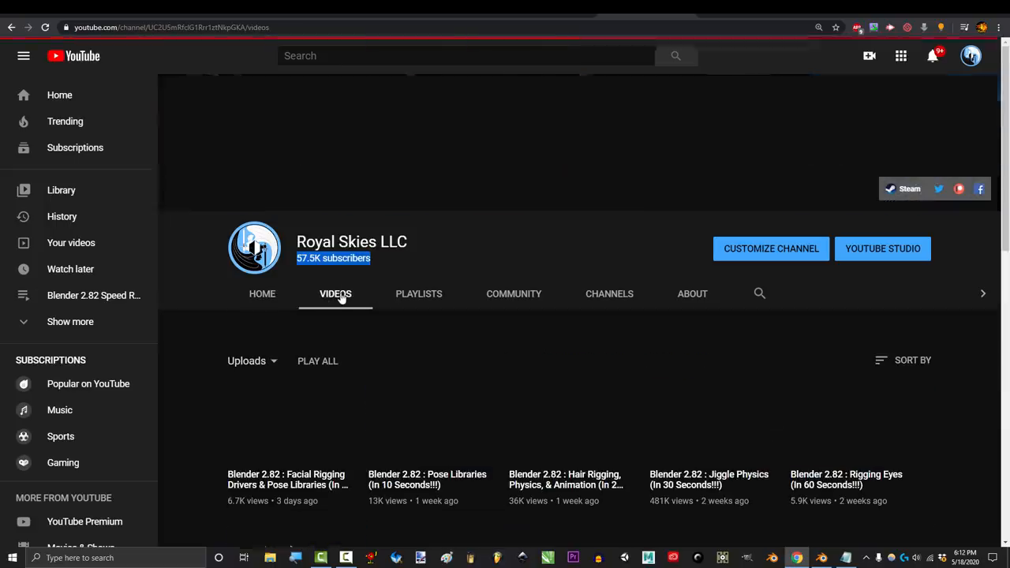
Scroll through the channel's uploaded Blender rigging videos
scroll(up, 3)
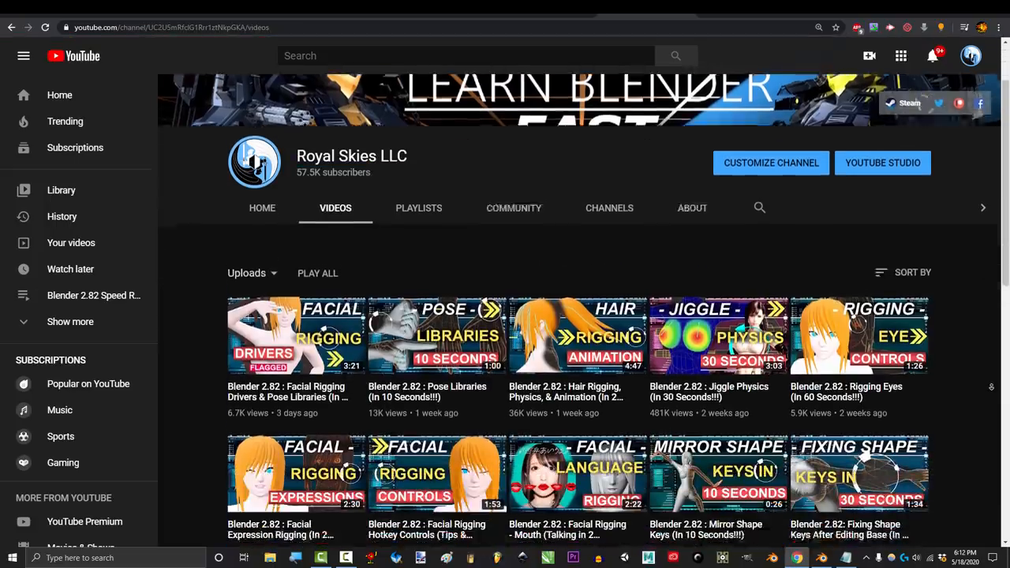
scroll(down, 3)
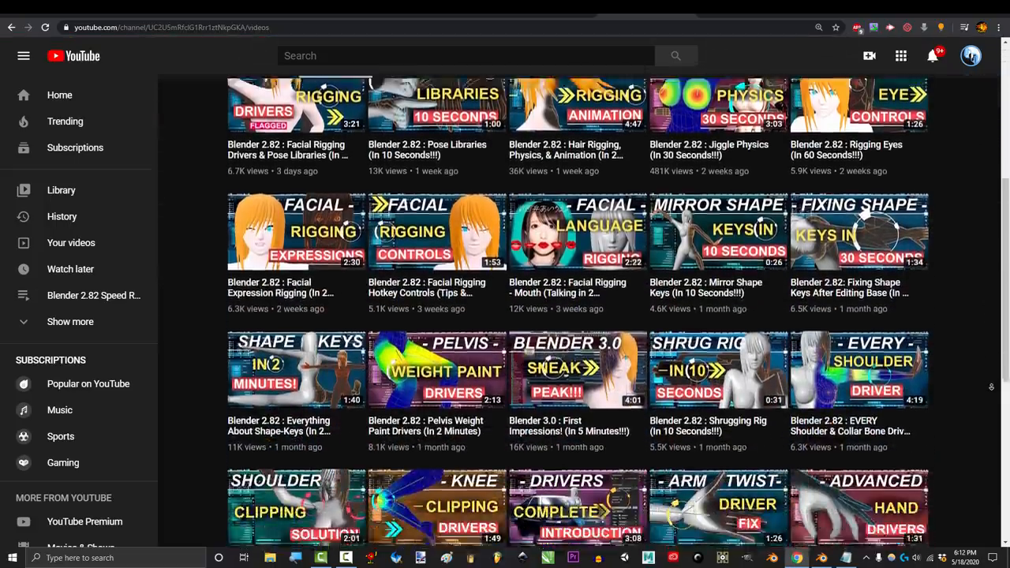
scroll(down, 3)
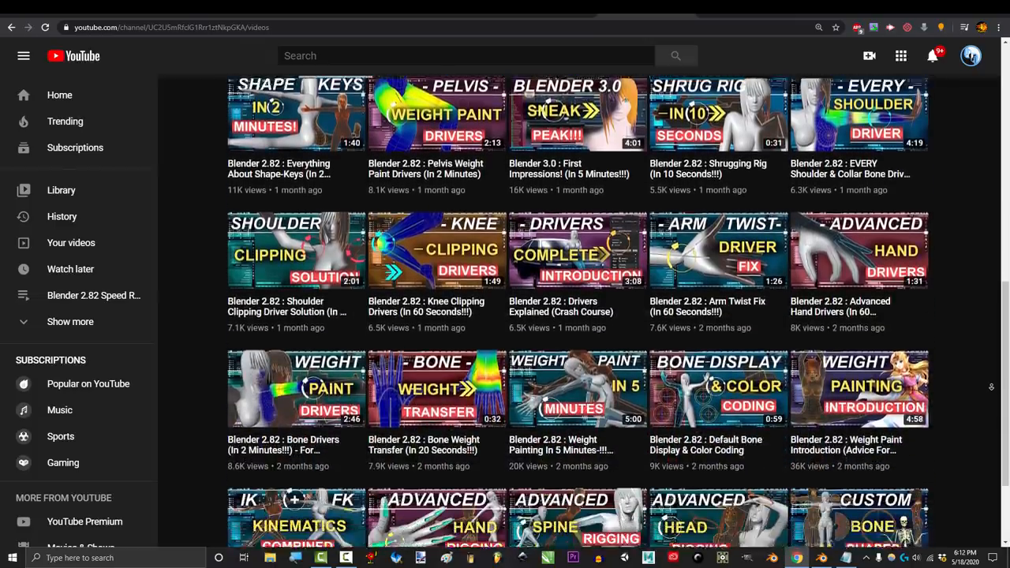
scroll(down, 3)
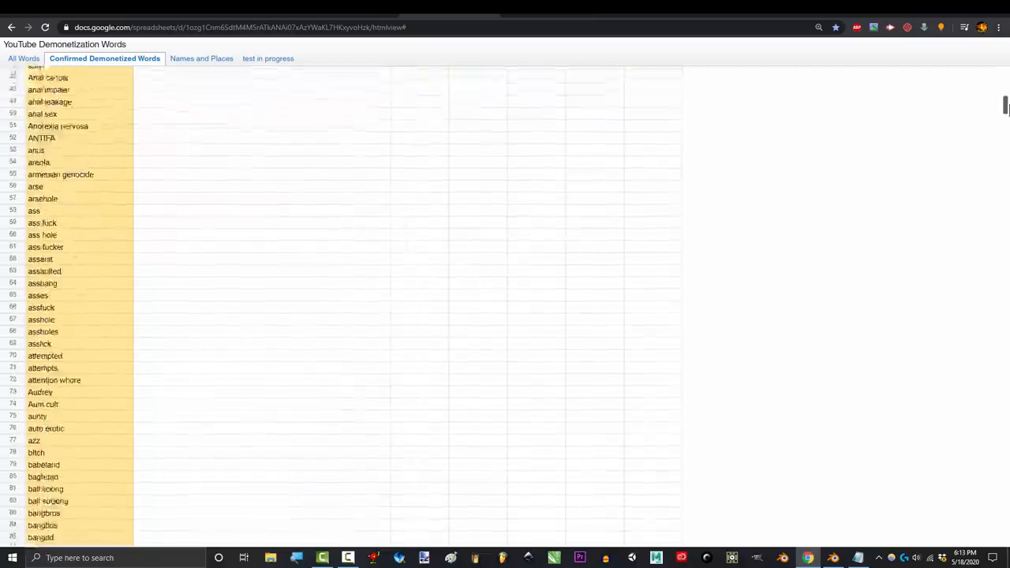
scroll(down, 3)
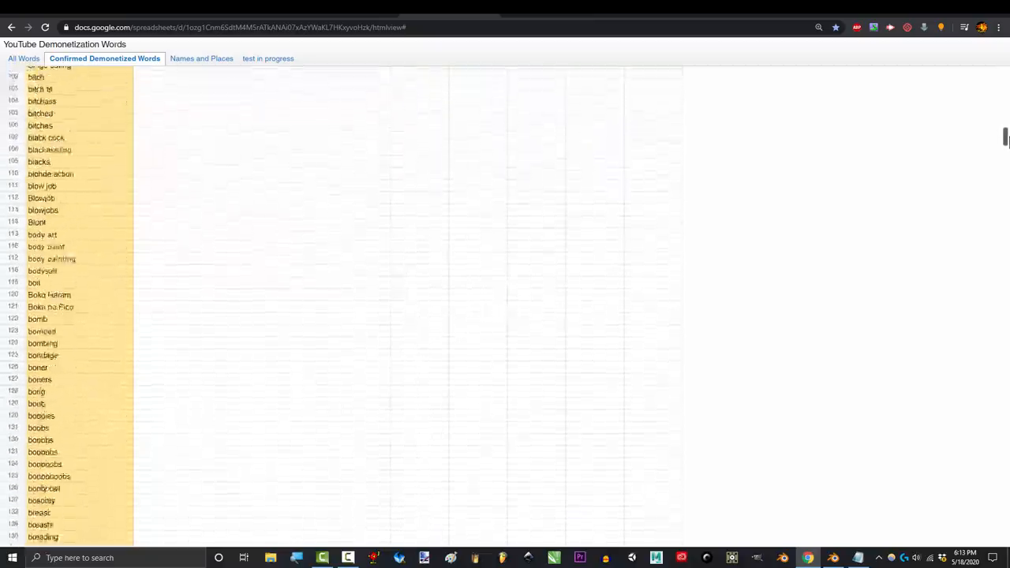
scroll(down, 3)
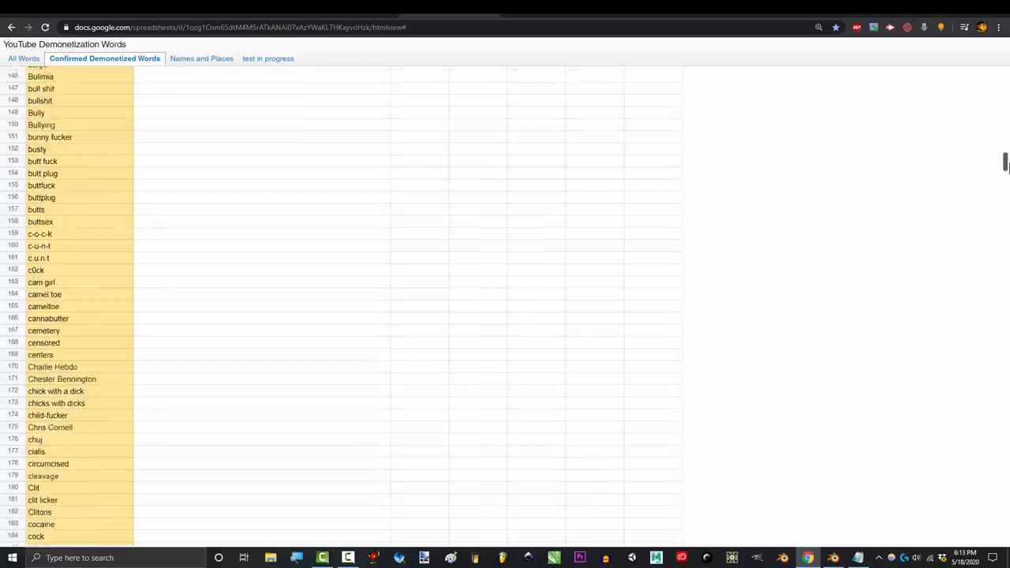
scroll(down, 3)
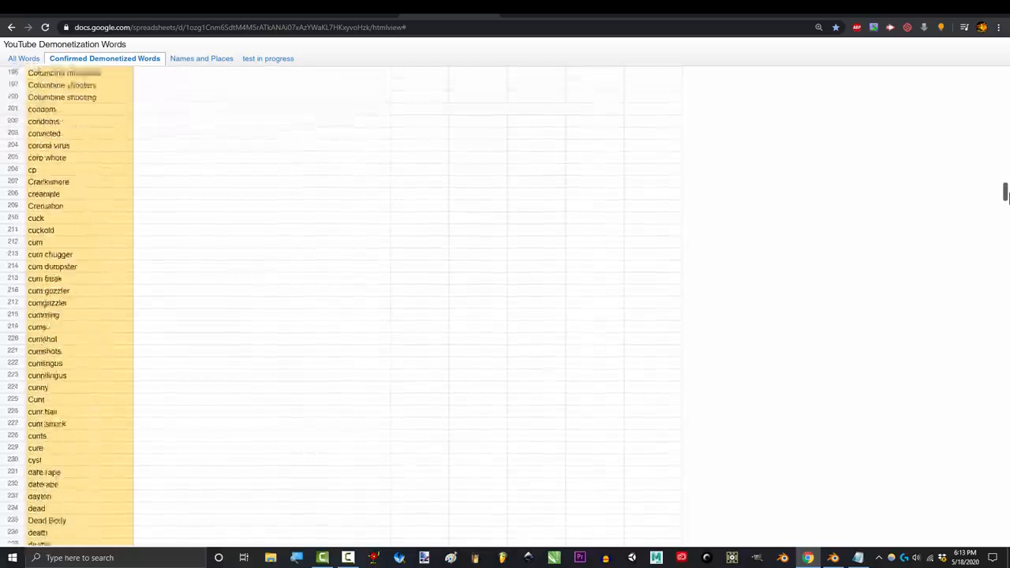
scroll(down, 3)
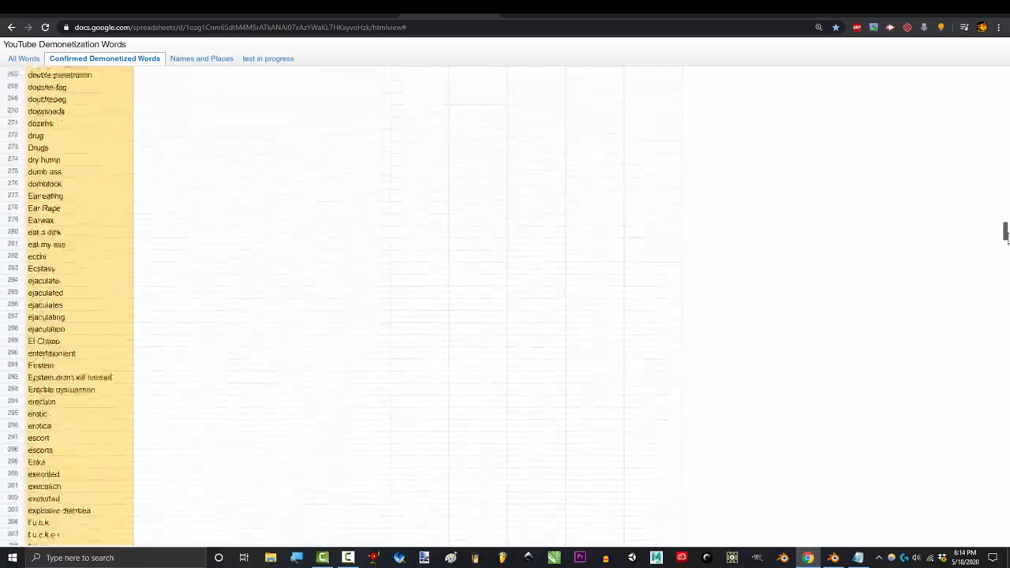
scroll(down, 3)
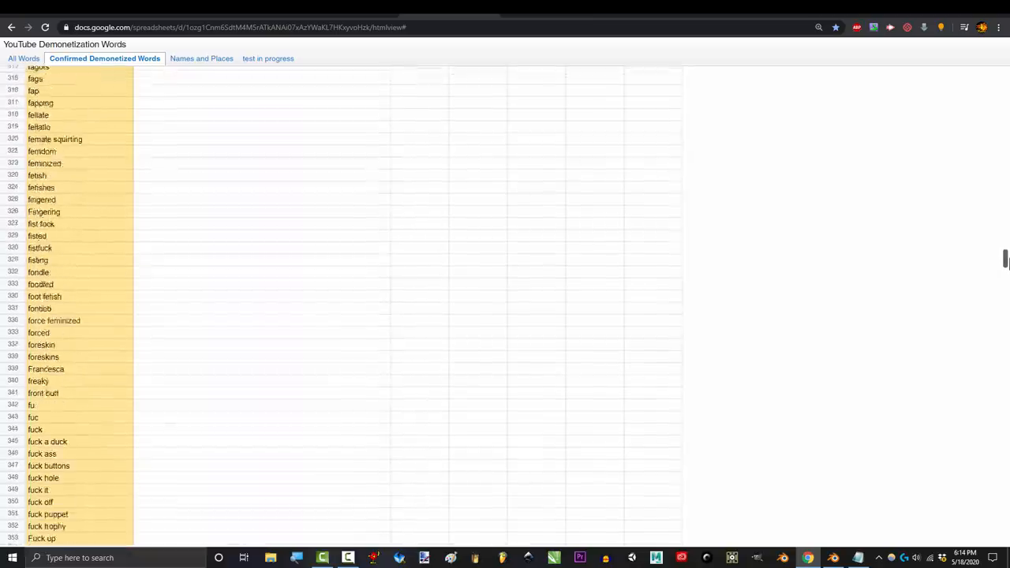
scroll(down, 3)
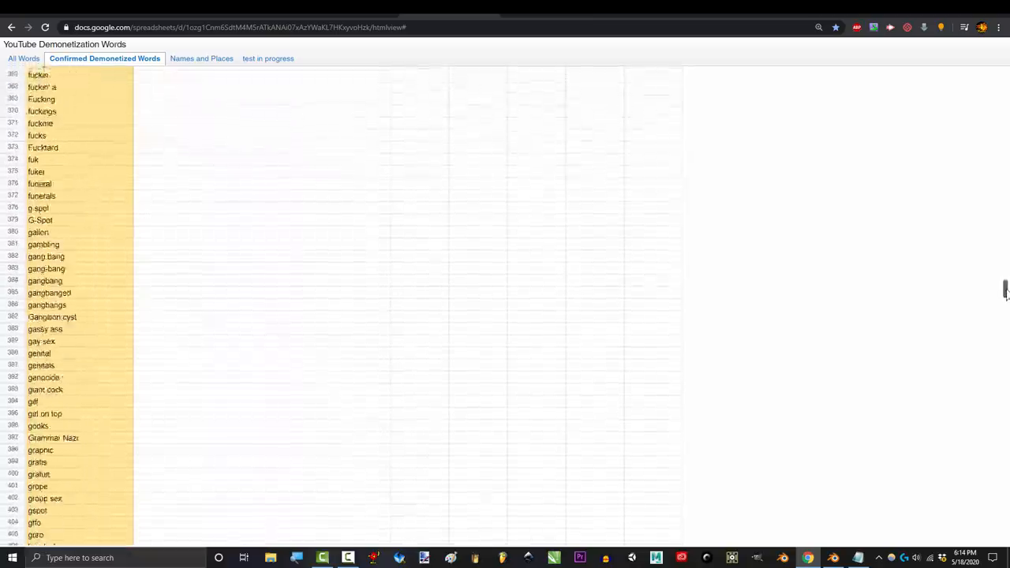
scroll(down, 3)
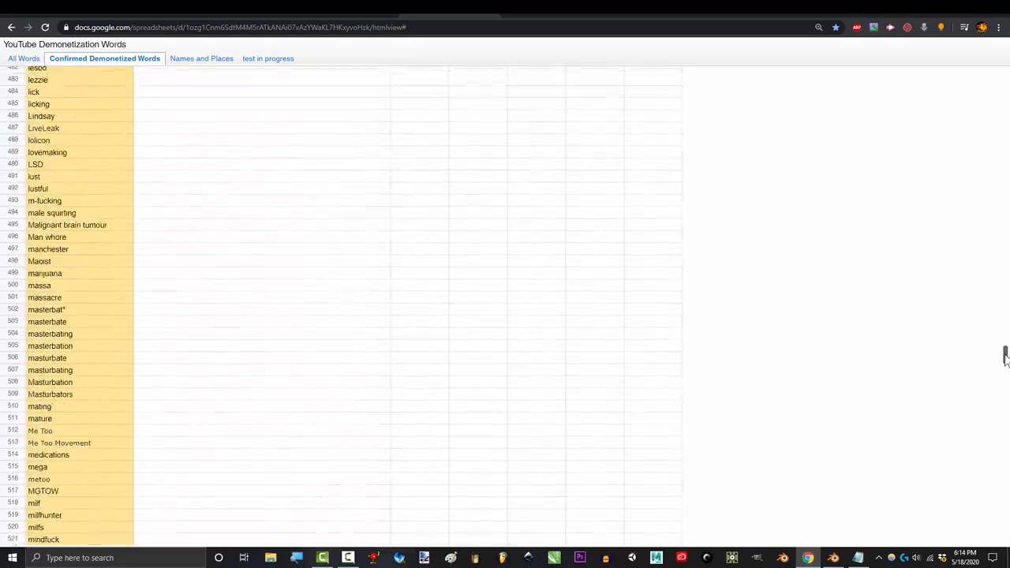
scroll(down, 3)
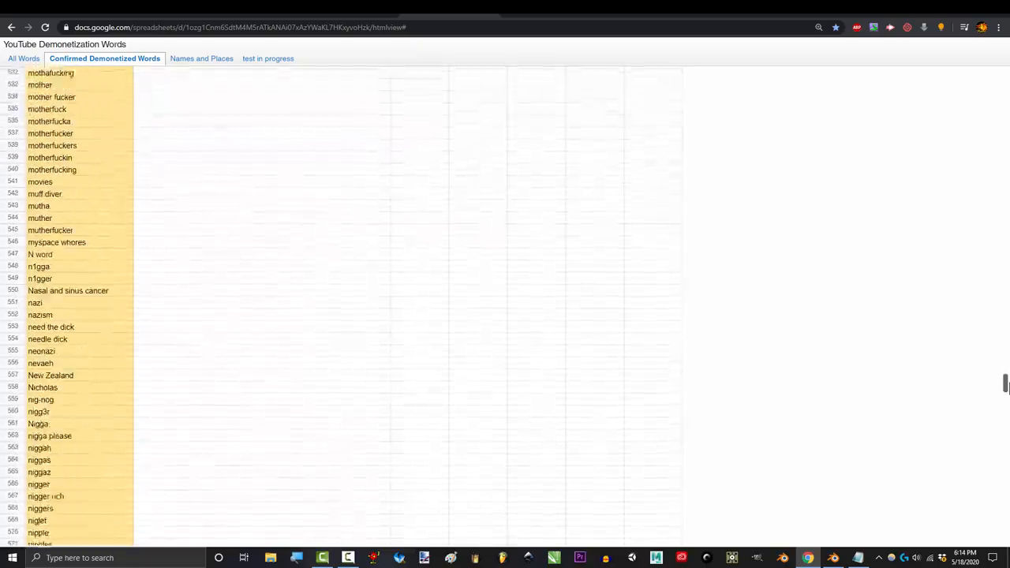
scroll(down, 3)
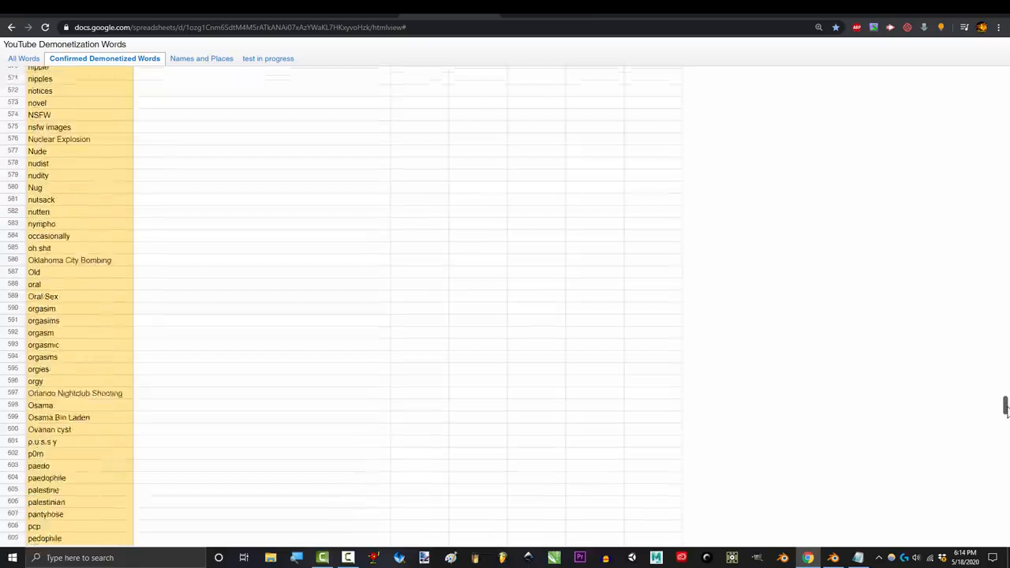
scroll(down, 3)
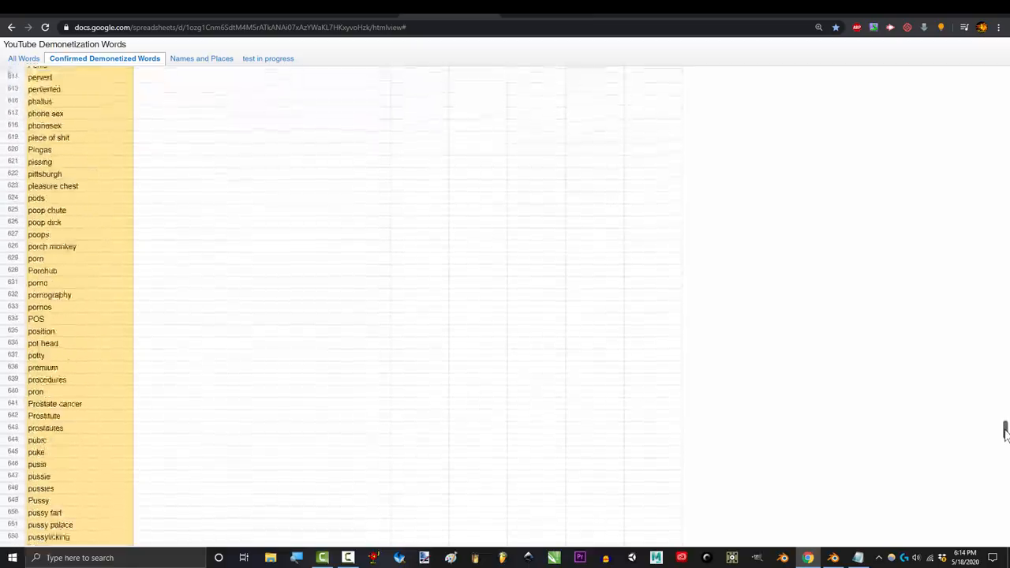
scroll(down, 3)
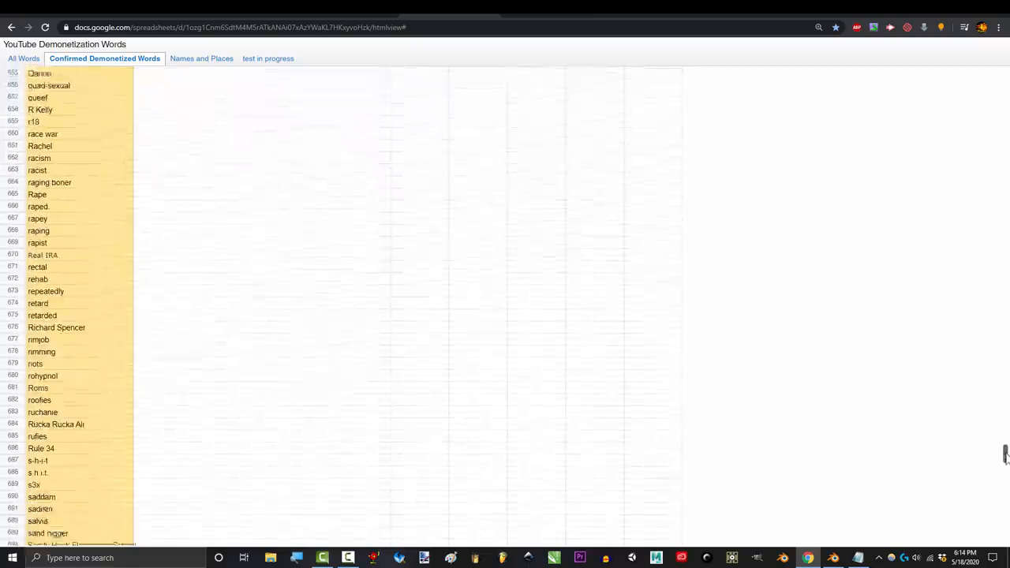
scroll(down, 3)
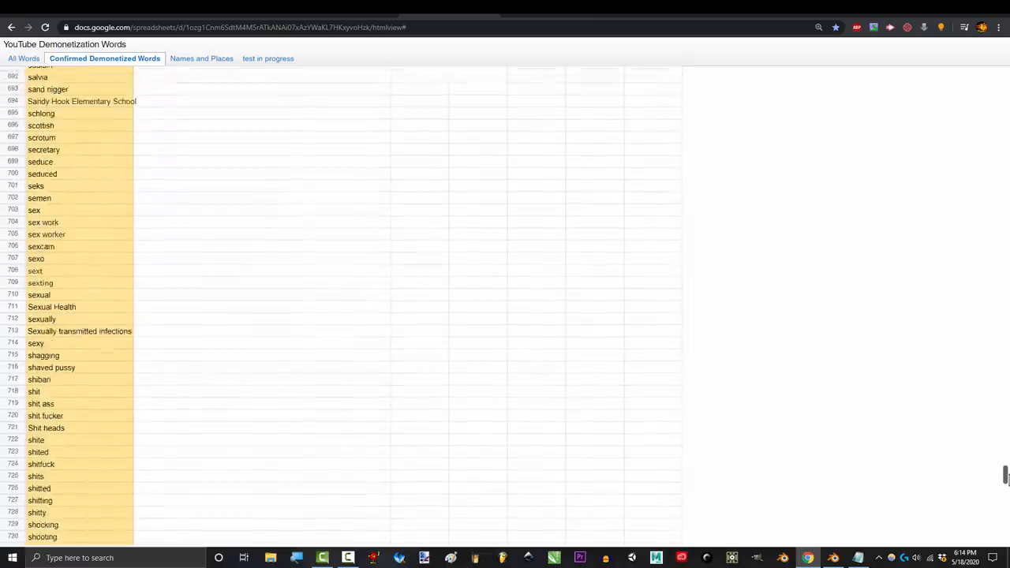
scroll(down, 3)
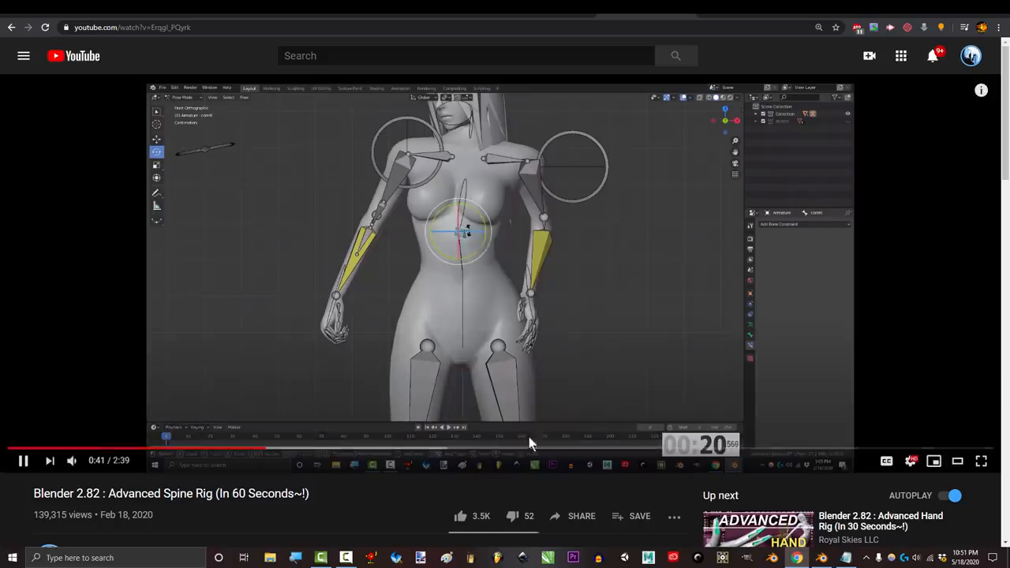
mouse_move(438, 453)
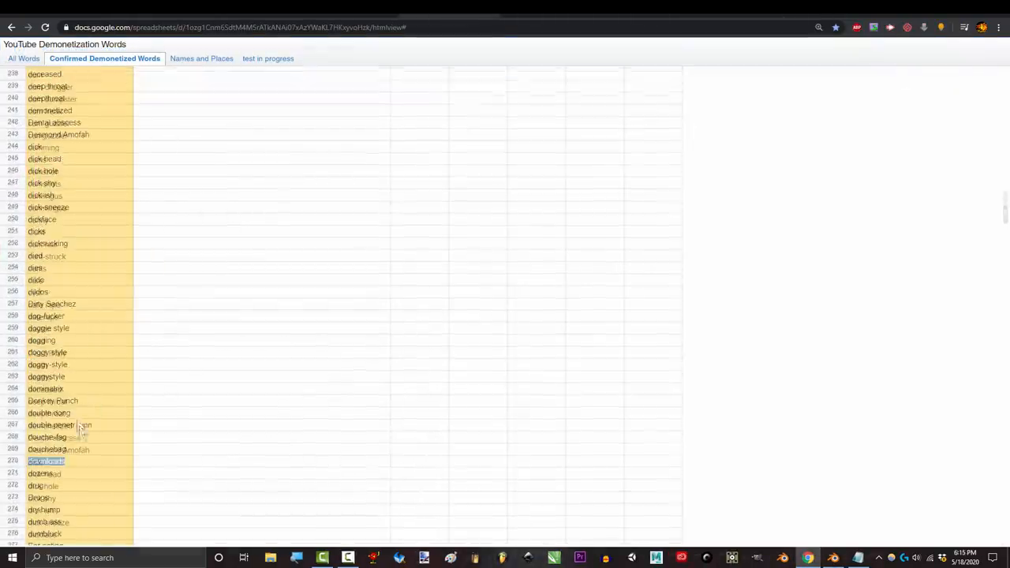
Scroll the Confirmed Demonetized Words sheet in Google Sheets
scroll(up, 3)
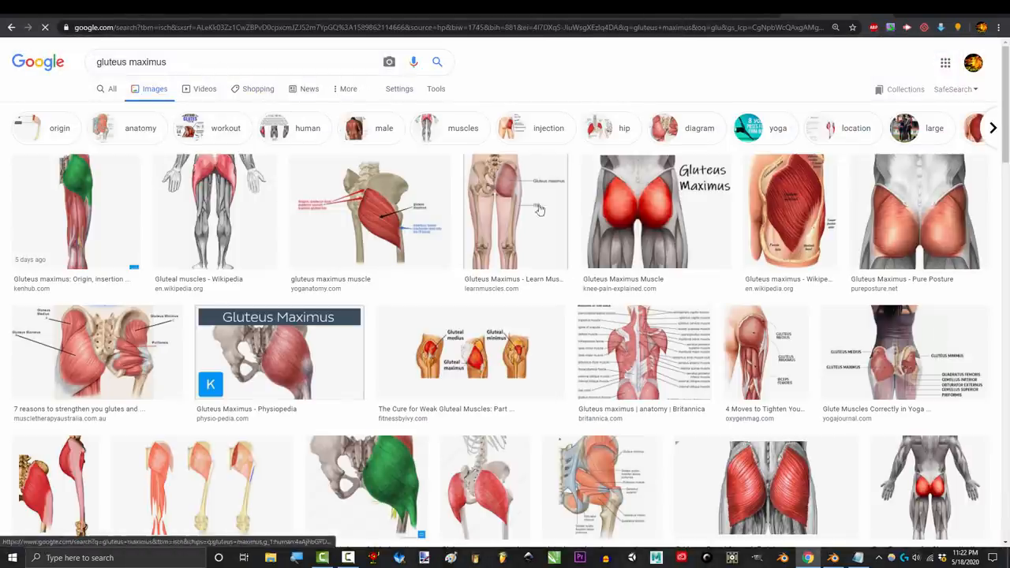
Show the Google Images results for 'gluteus maximus'
click(656, 212)
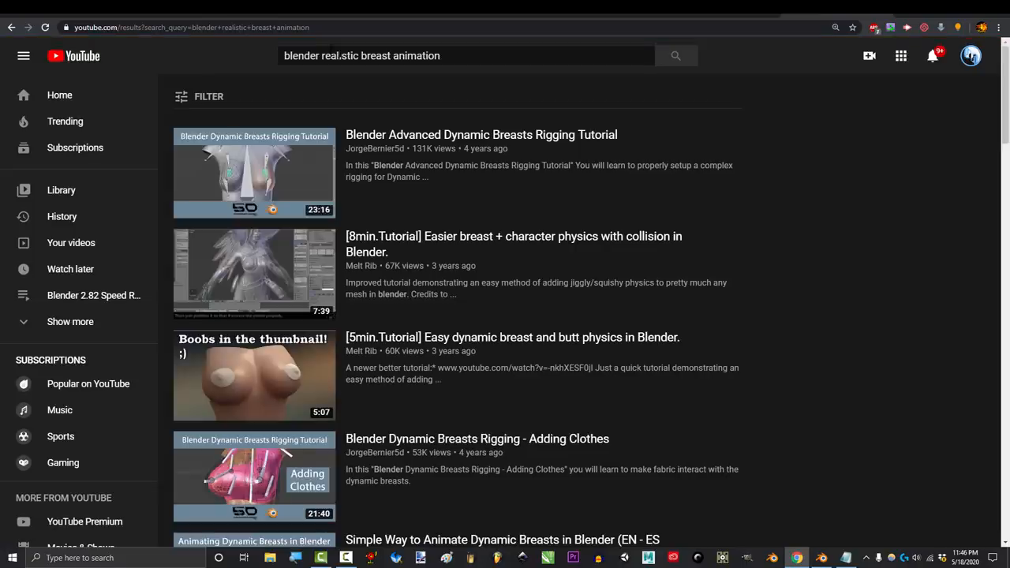
Scroll the 'blender realistic breast animation' results and open the Pose Libraries tutorial
scroll(down, 3)
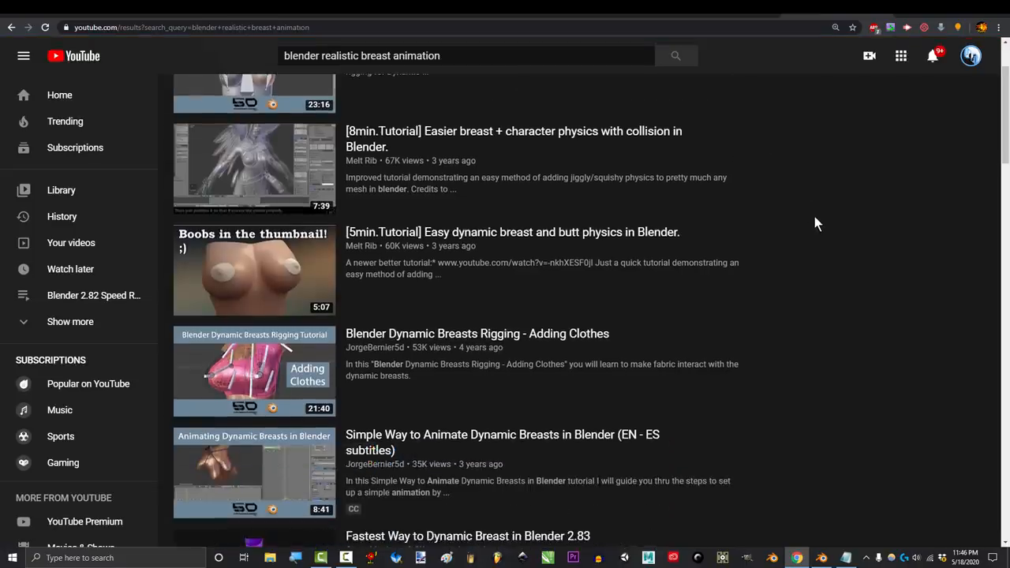
scroll(down, 3)
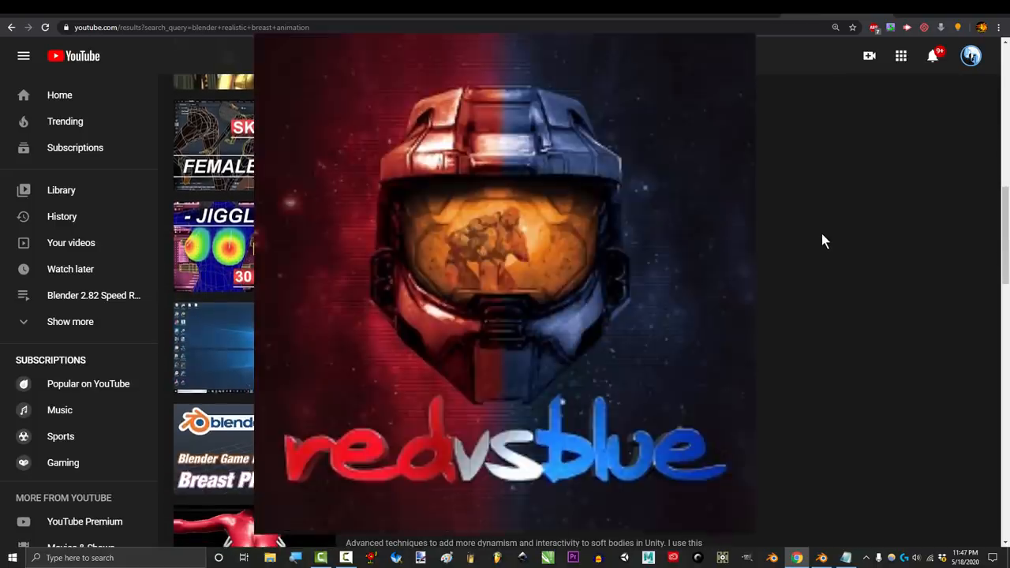
click(213, 449)
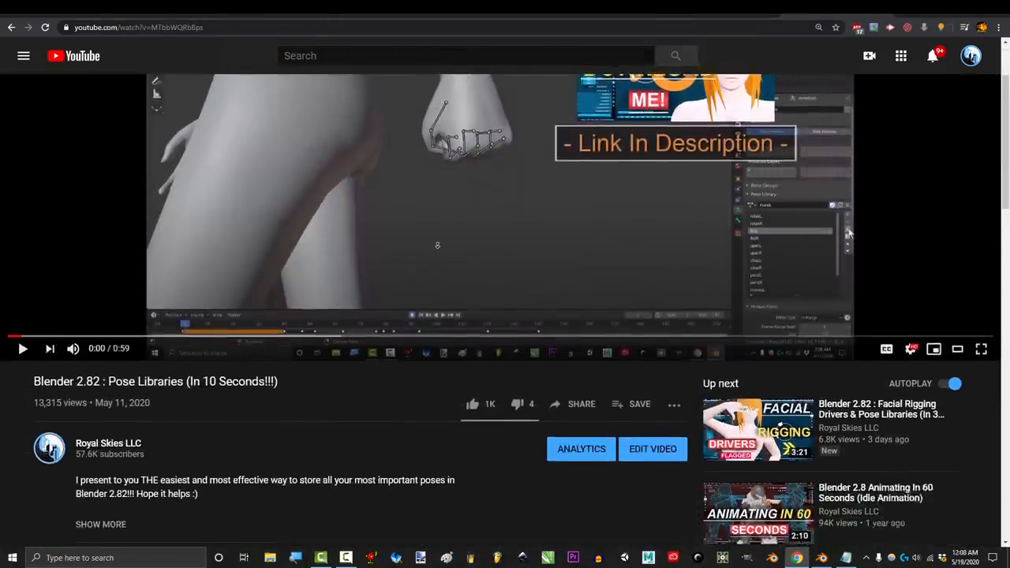
Scroll through the Pose Libraries video's comments down to the Hair Rigging video
scroll(down, 3)
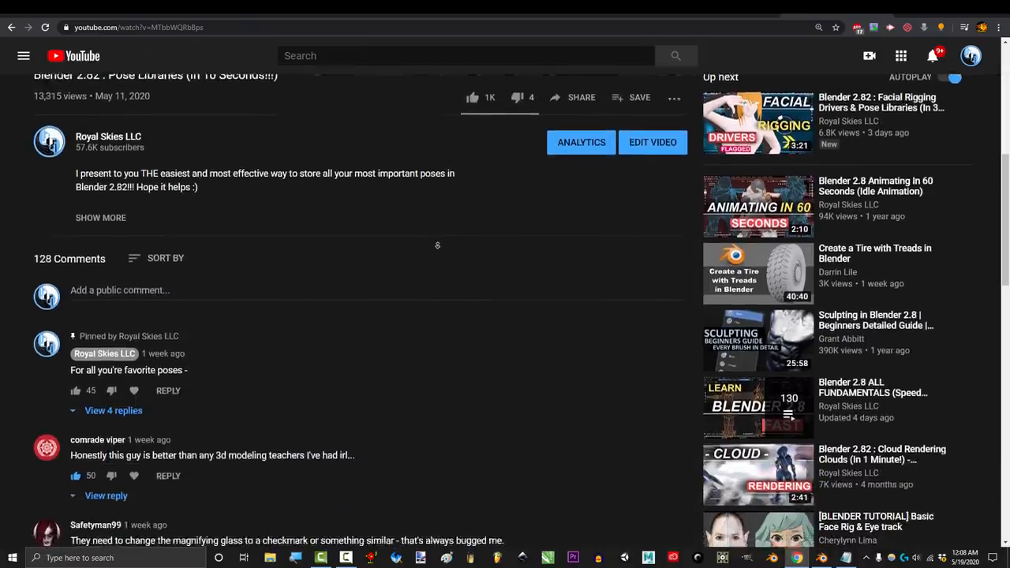
scroll(down, 3)
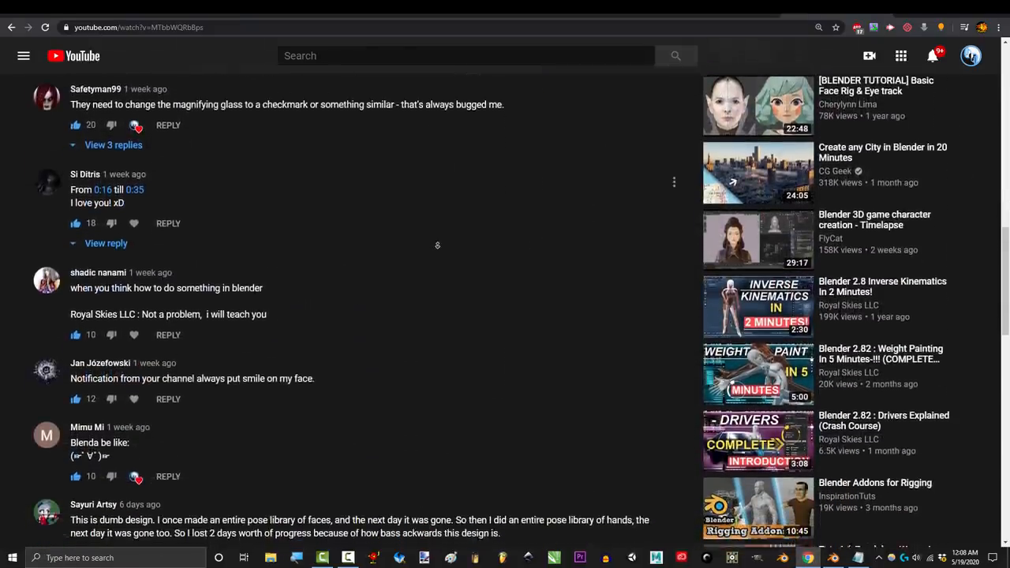
scroll(down, 3)
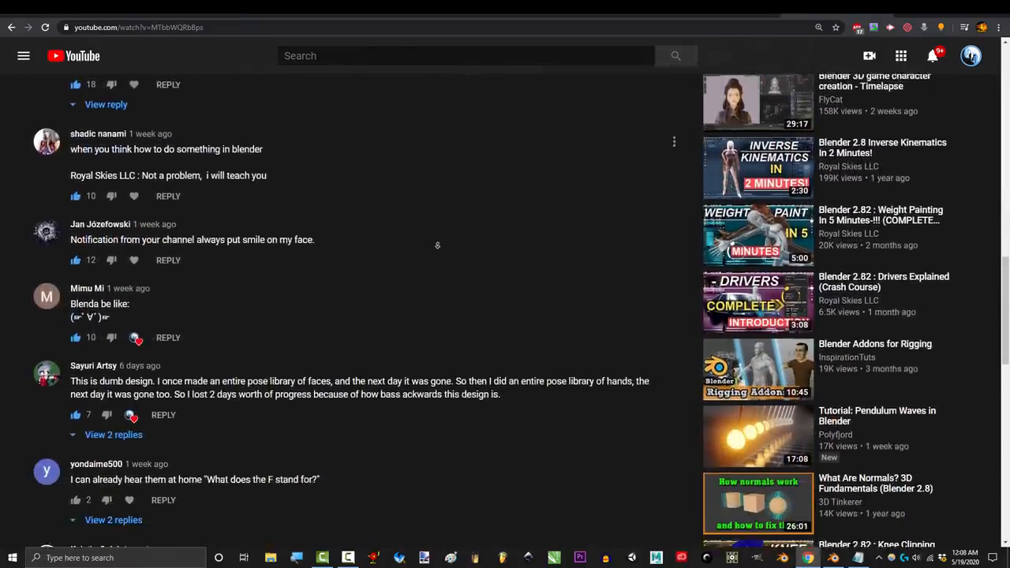
scroll(down, 3)
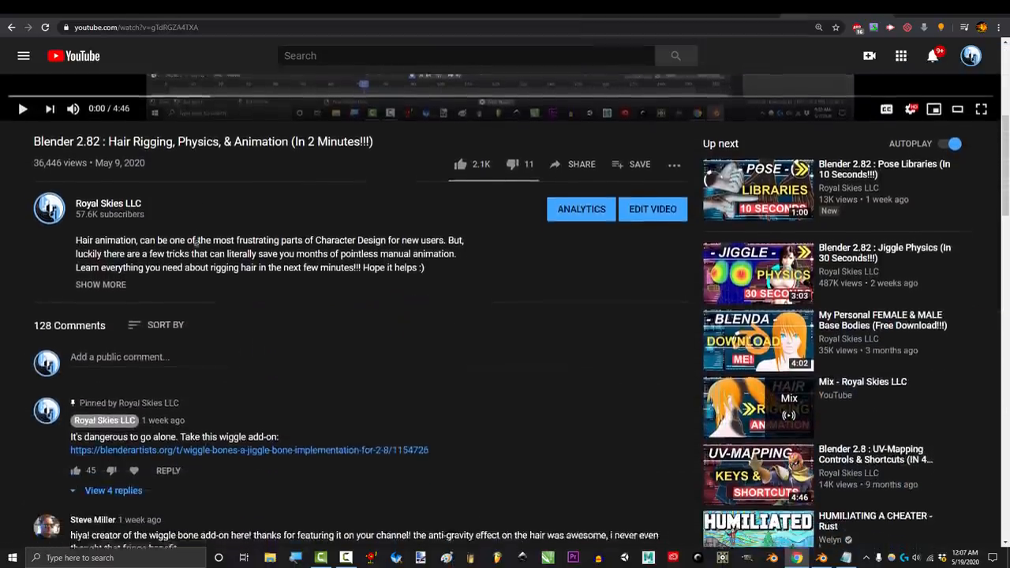
scroll(down, 3)
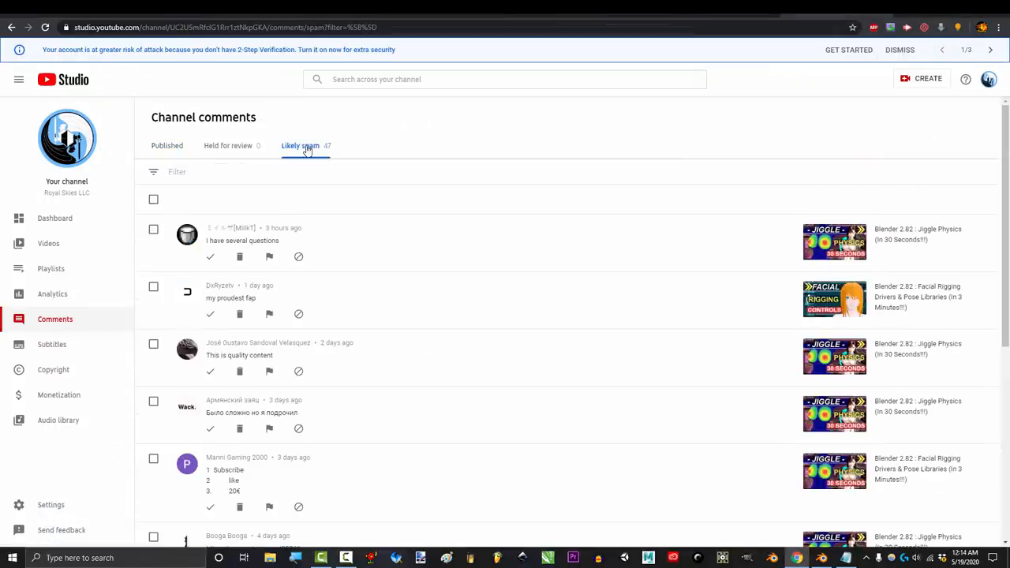
Scroll through the Likely spam comments list in YouTube Studio
scroll(down, 3)
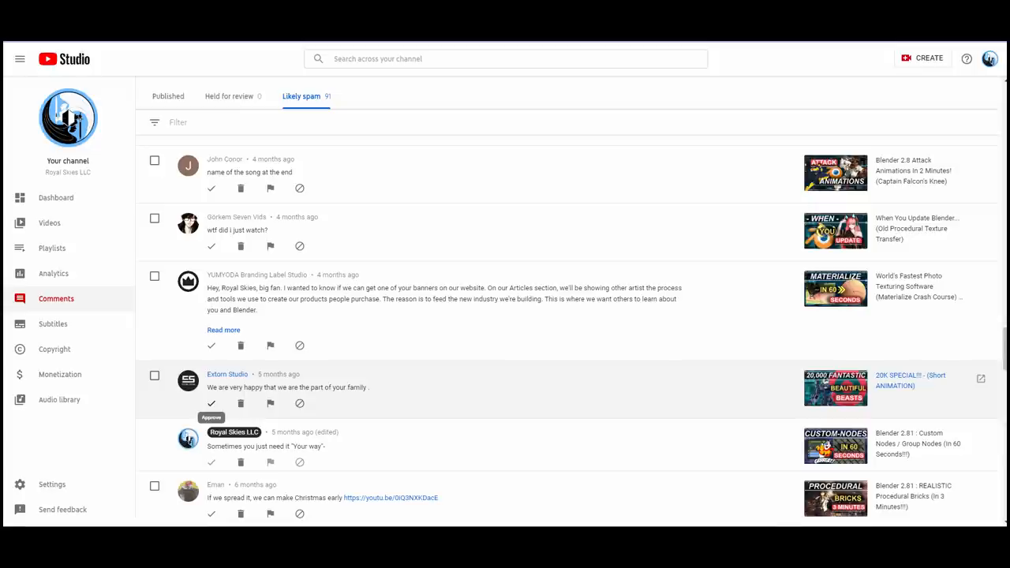
scroll(down, 3)
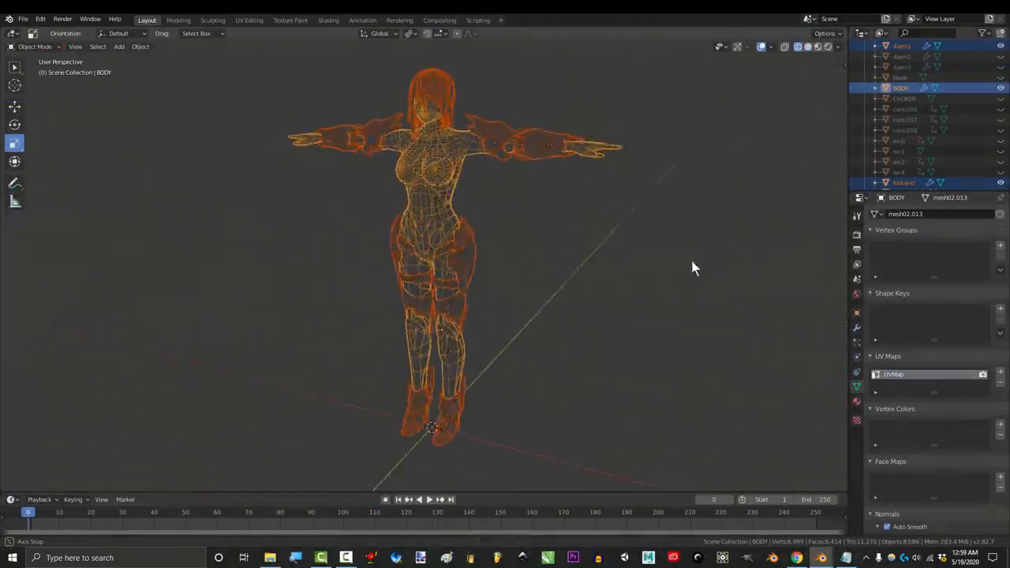
Orbit the viewport around the character to show her front, side and back
drag(694, 268, 394, 252)
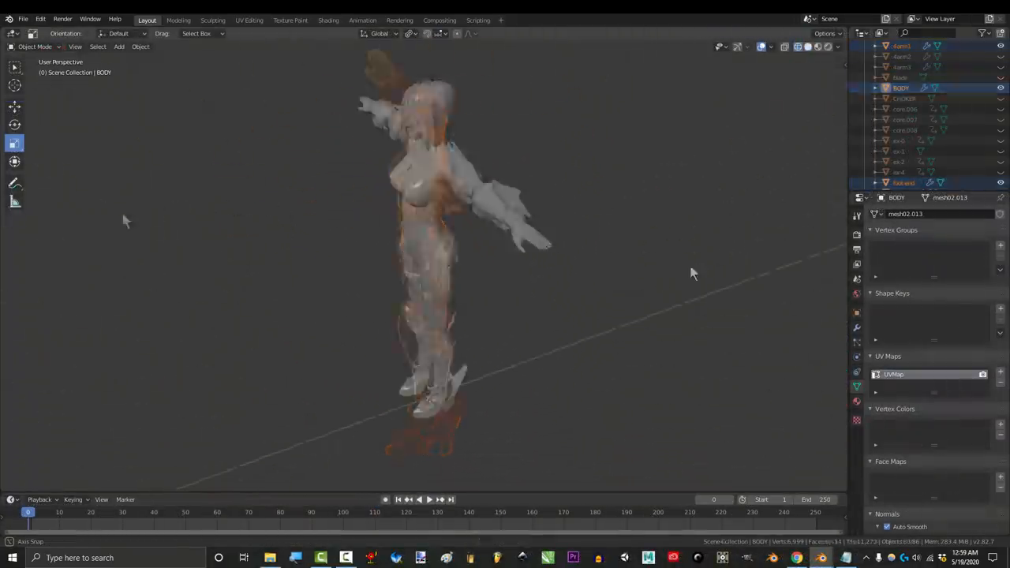
drag(692, 273, 464, 273)
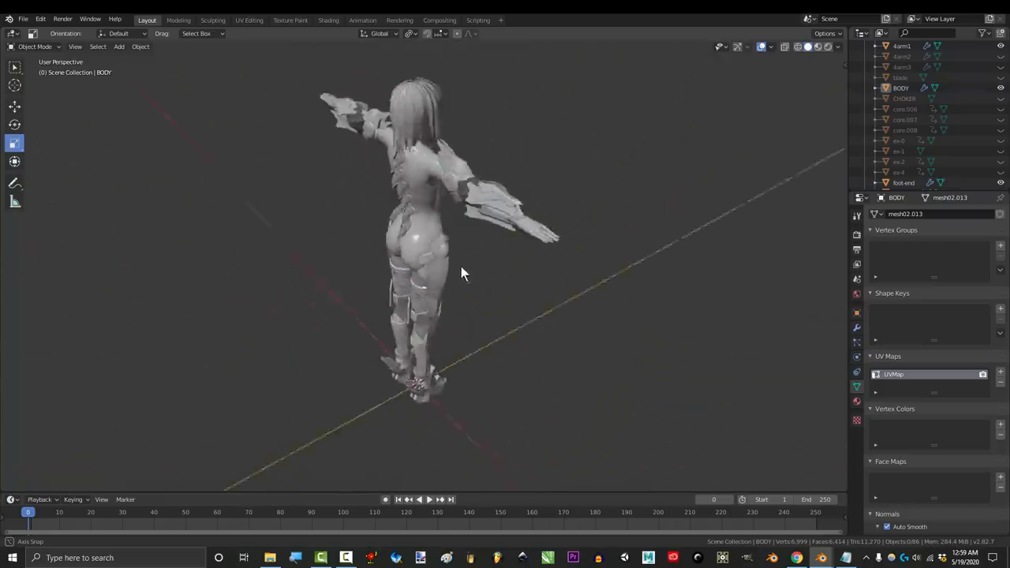
drag(461, 271, 239, 228)
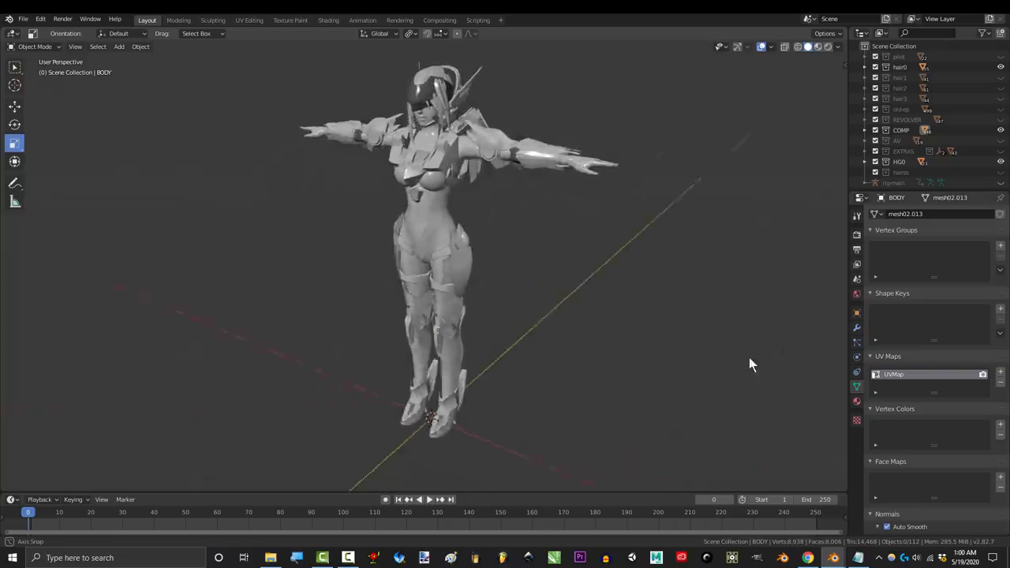
drag(749, 363, 564, 388)
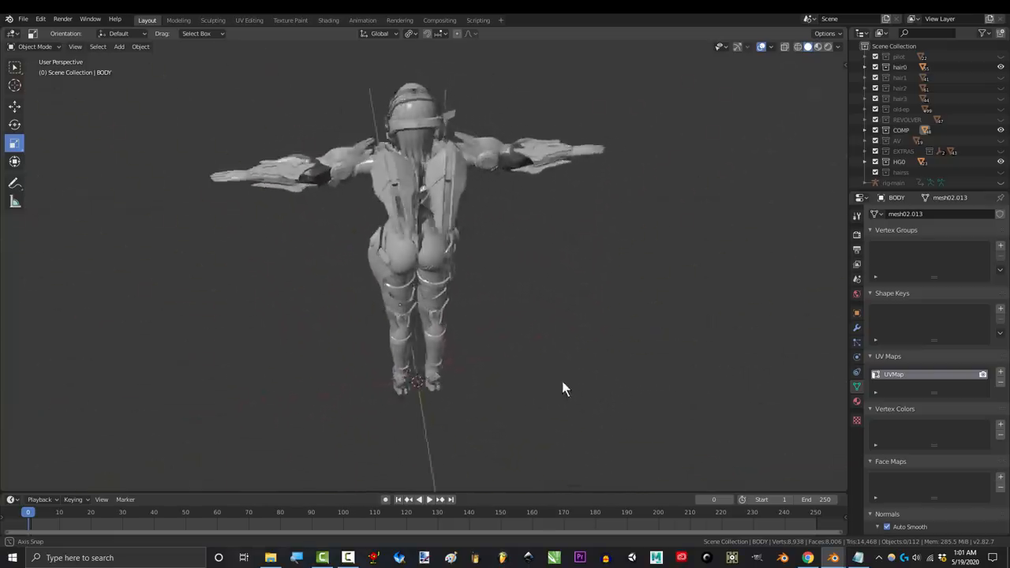
drag(564, 386, 306, 323)
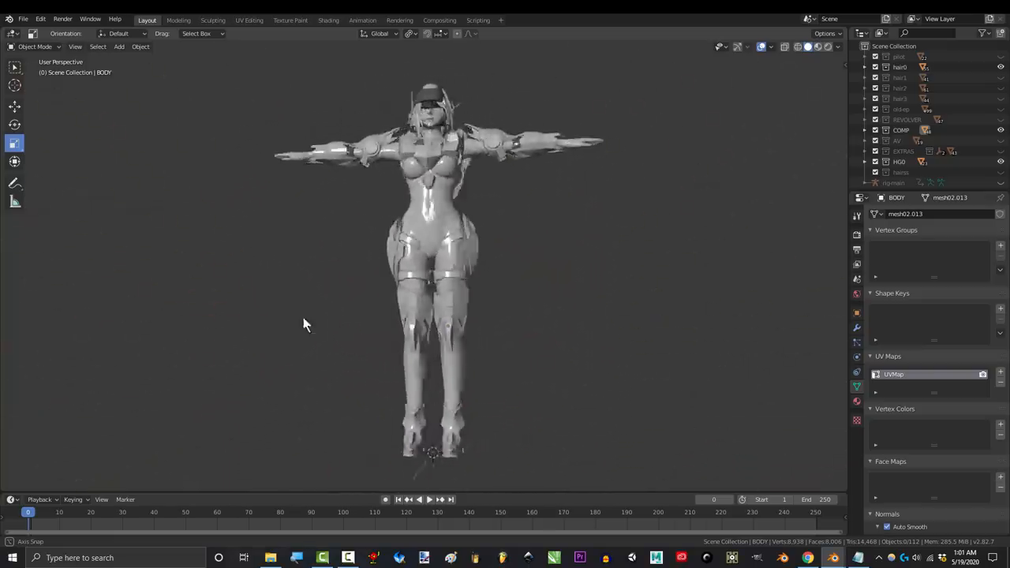